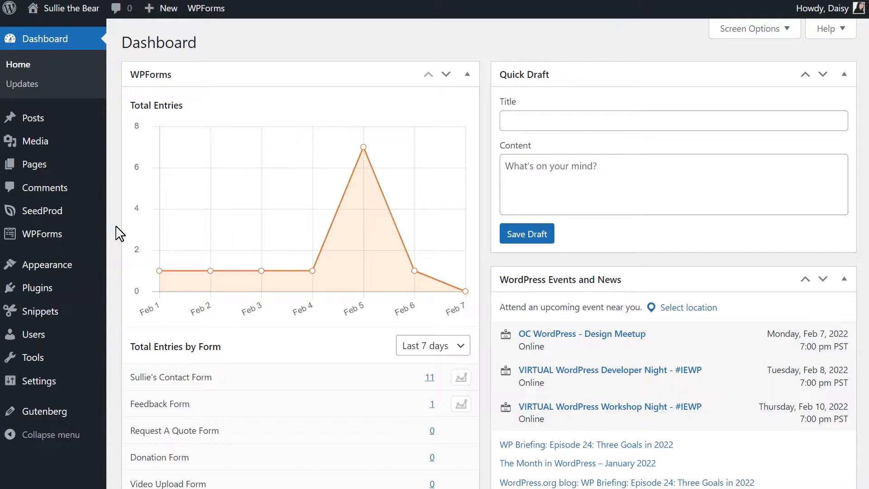
mouse_move(42, 233)
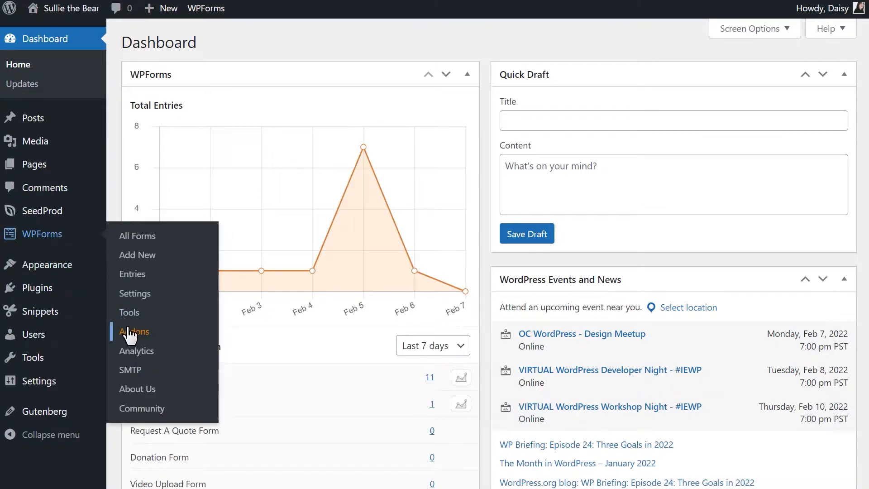
Step: Install the Webhooks addon from the WPForms Addons page and wait for it to show Active
left_click(134, 331)
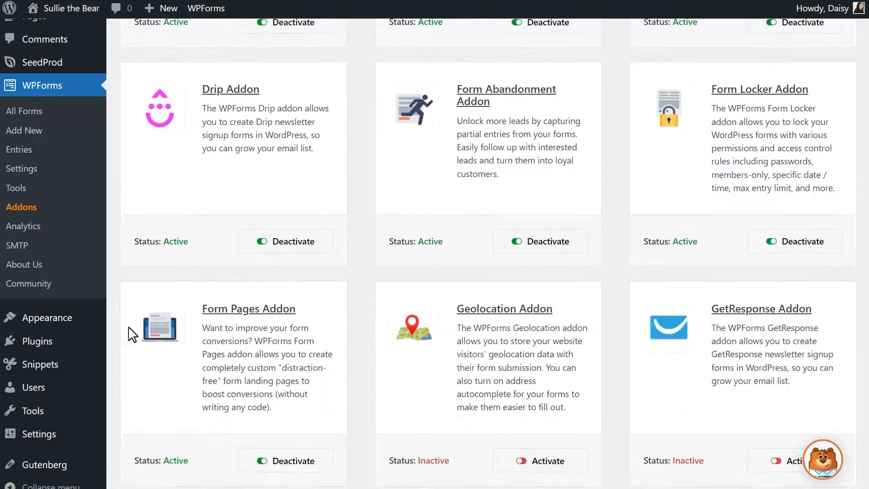
scroll("down", 3)
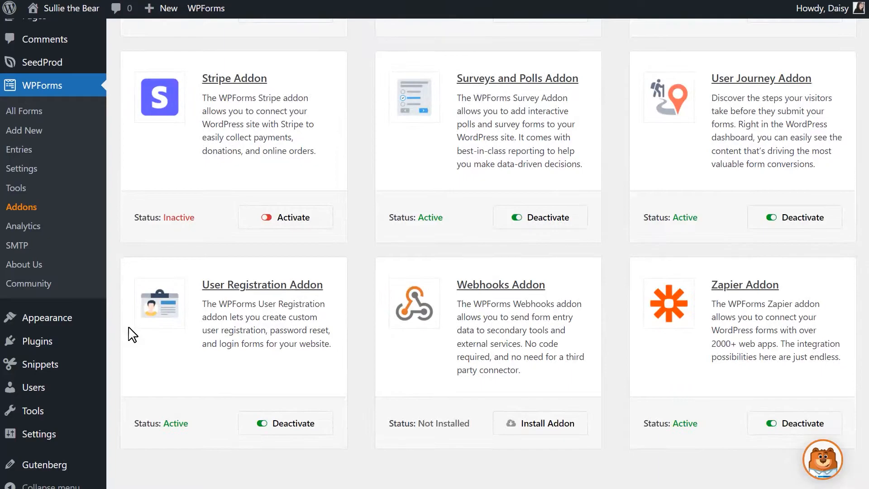
left_click(540, 424)
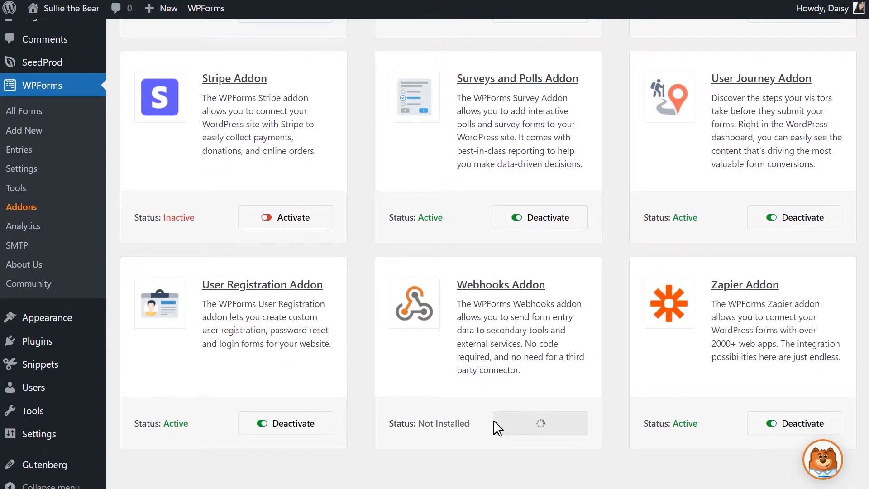
left_click(540, 423)
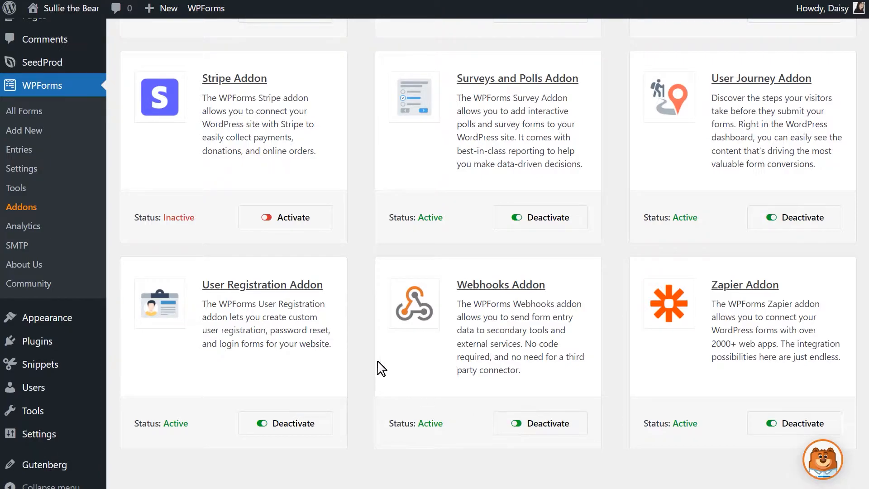
mouse_move(59, 134)
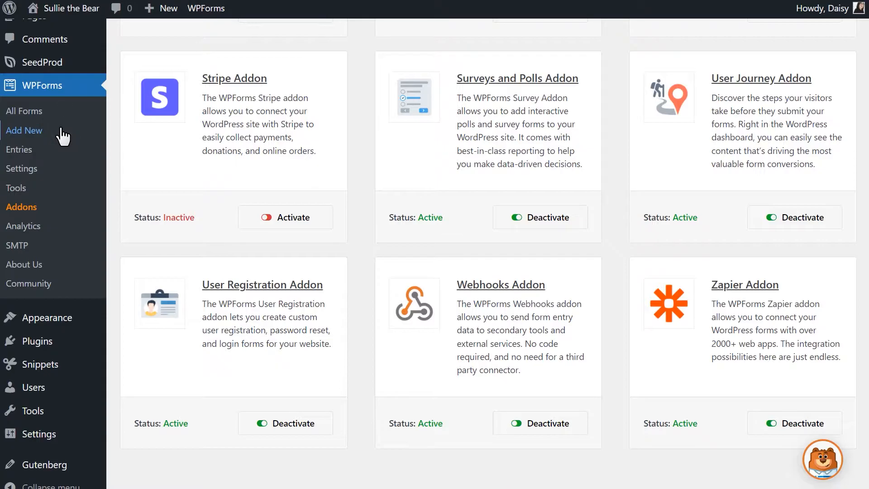
Step: Create a new form from the Simple Contact Form template, opened in the form builder
left_click(24, 130)
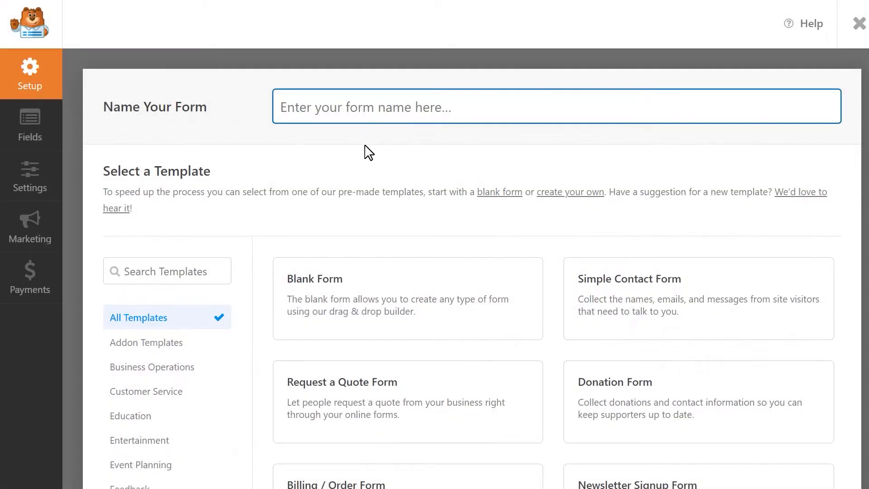
scroll("down", 3)
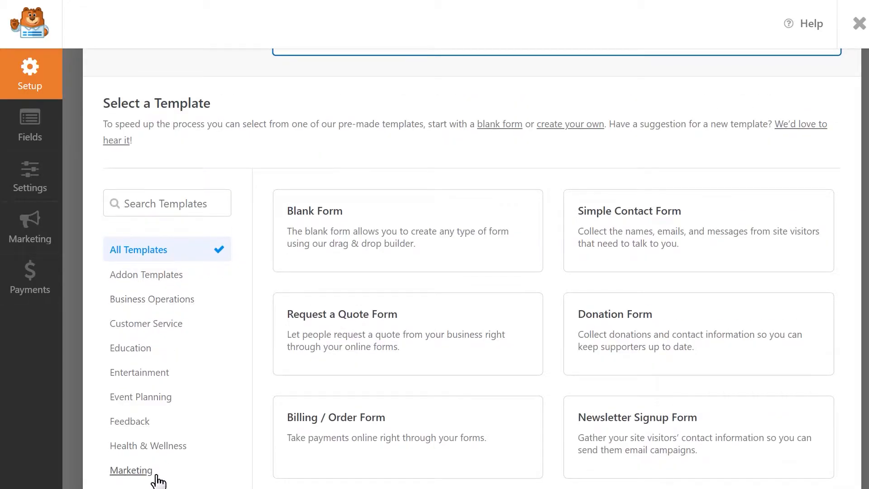
mouse_move(172, 255)
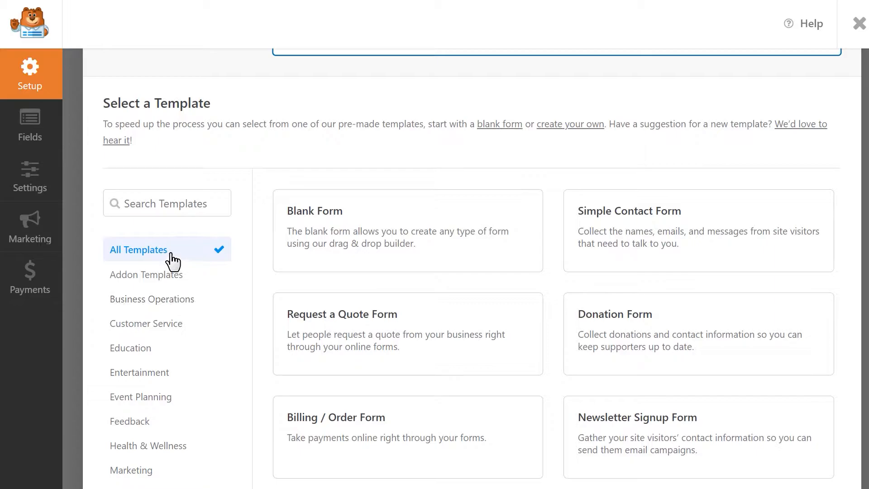
left_click(166, 203)
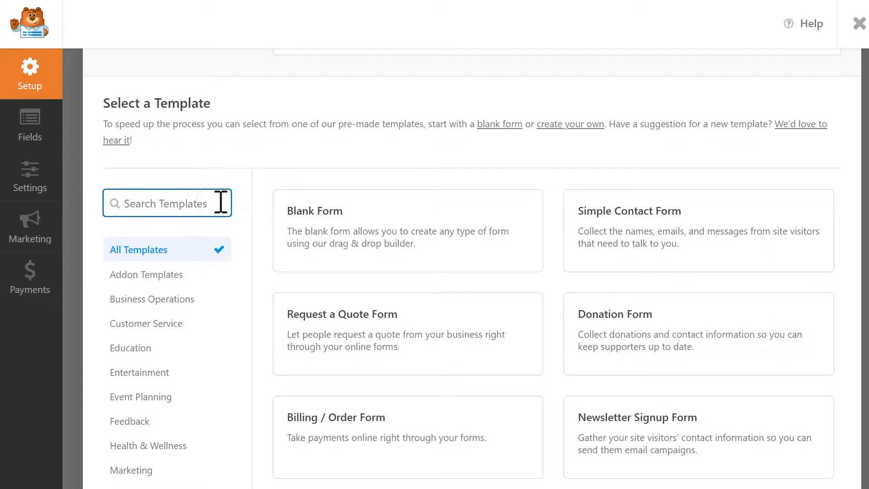
mouse_move(523, 158)
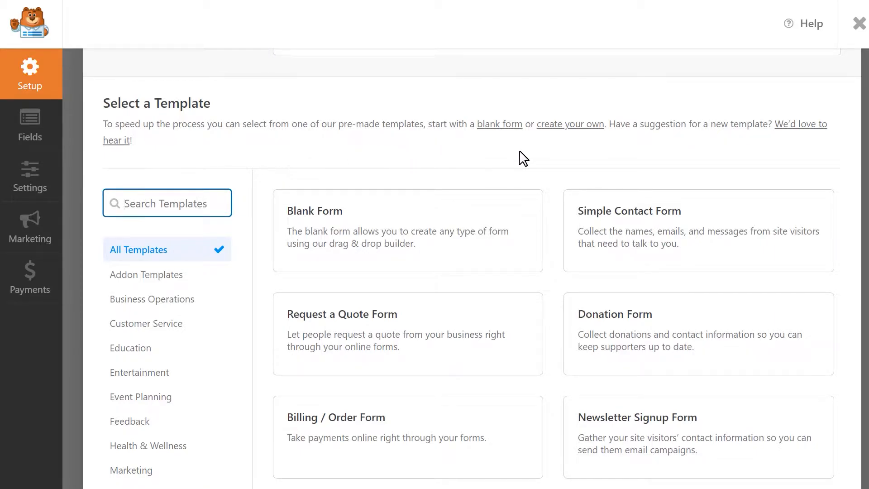
left_click(699, 230)
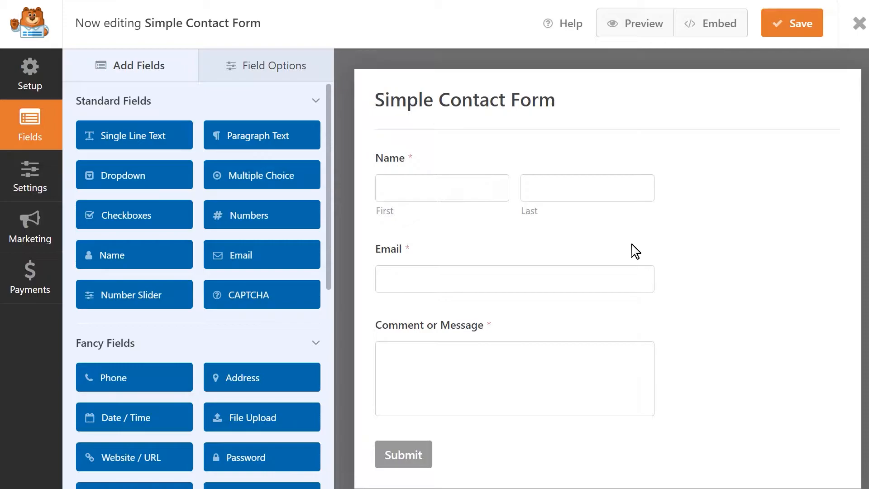
mouse_move(181, 218)
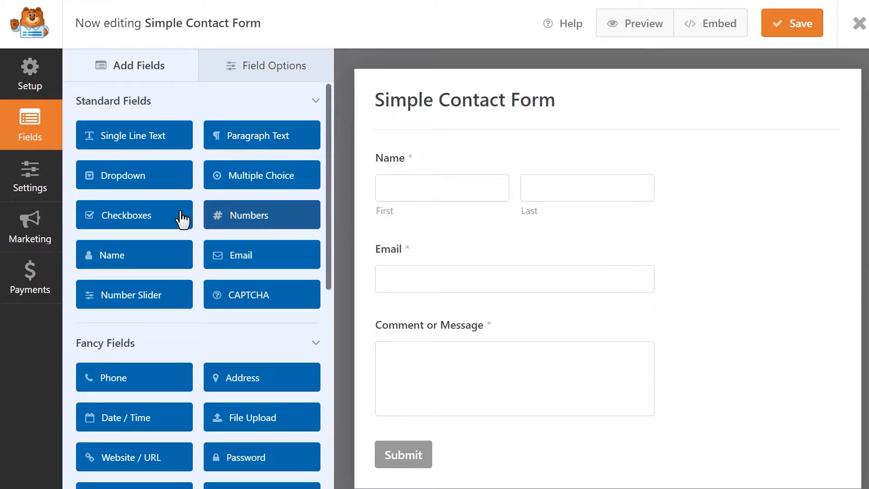
Step: Enable webhooks in the Simple Contact Form's Settings, leaving a blank webhook to configure
left_click(30, 176)
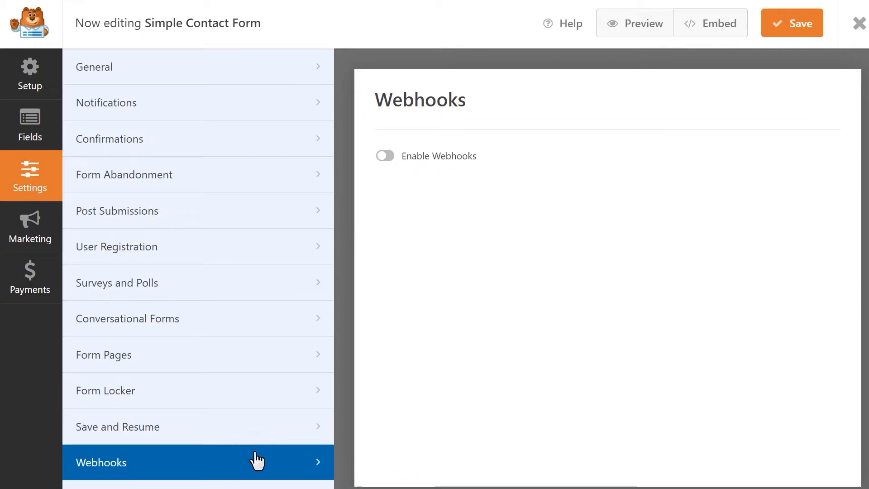
left_click(386, 156)
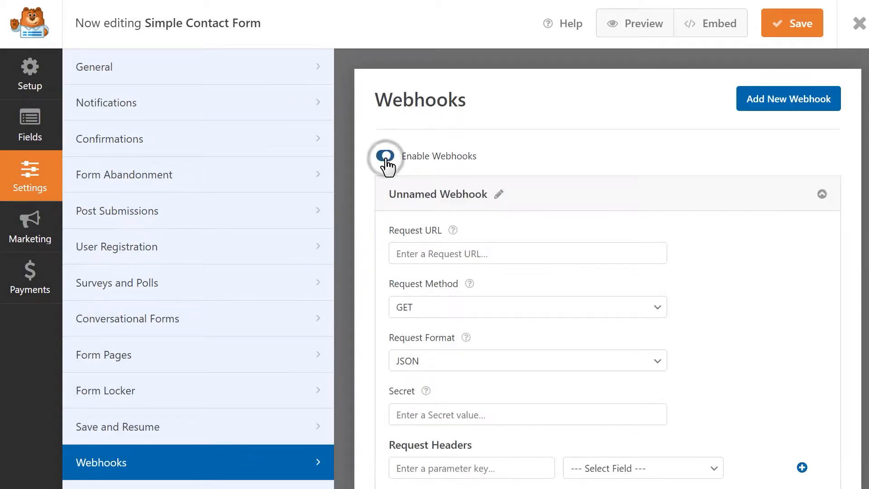
left_click(385, 156)
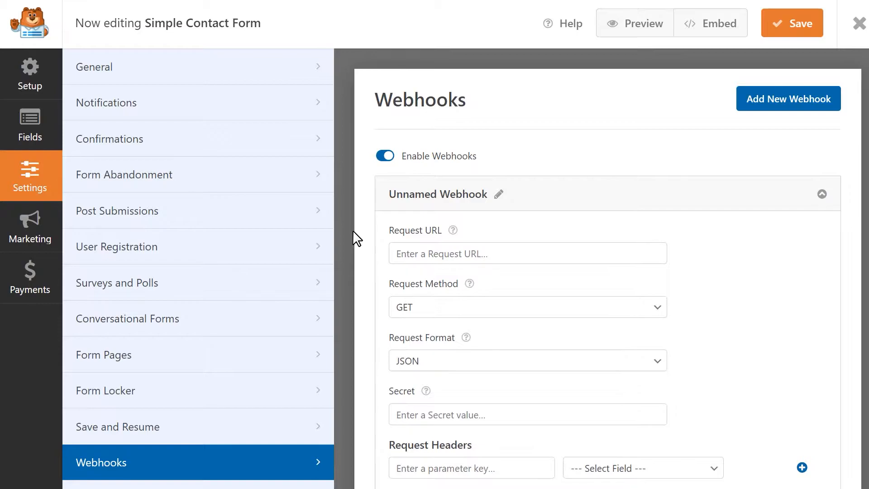
mouse_move(418, 235)
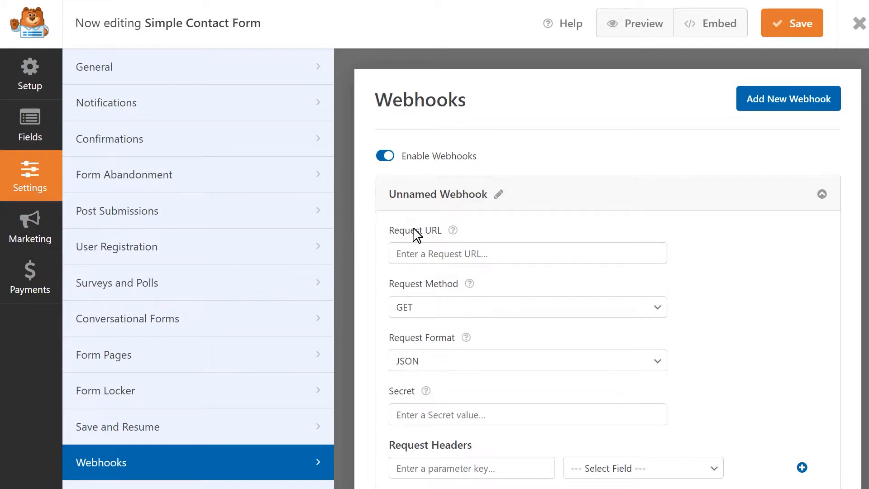
mouse_move(500, 196)
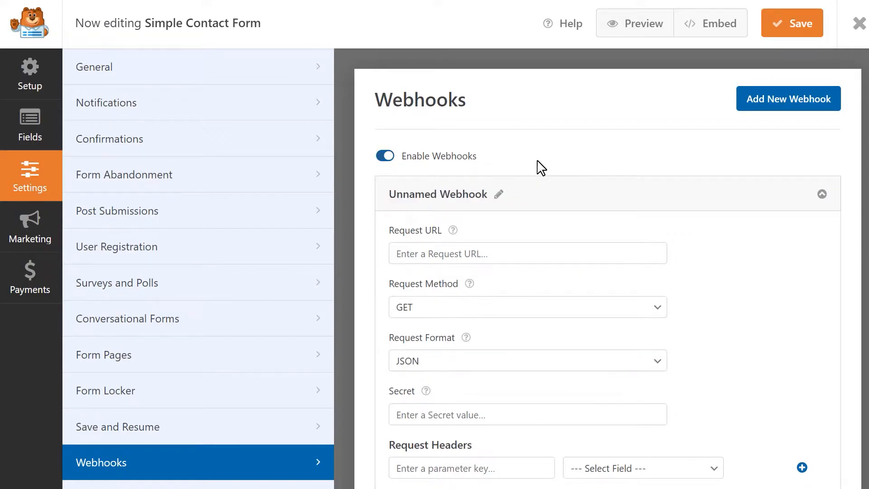
mouse_move(599, 175)
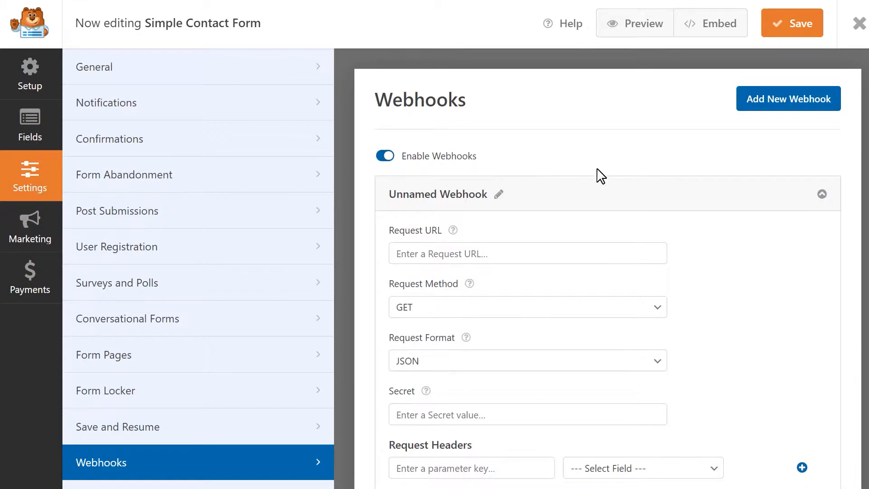
mouse_move(725, 92)
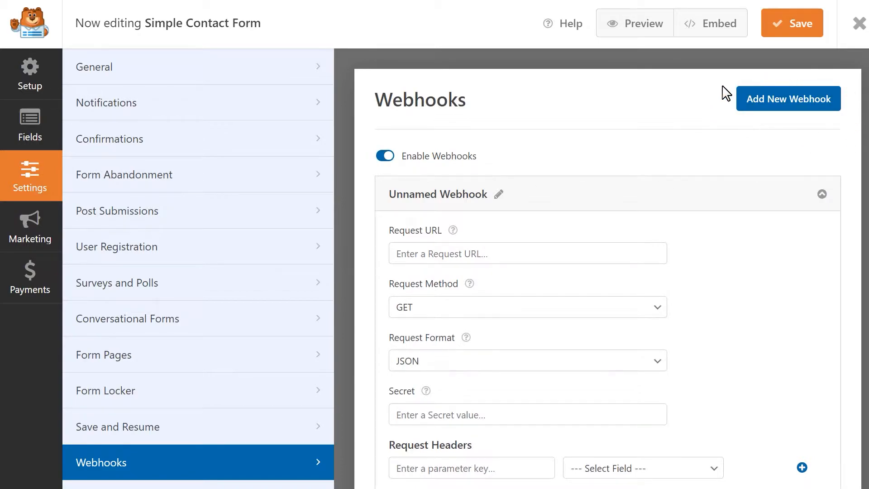
mouse_move(726, 136)
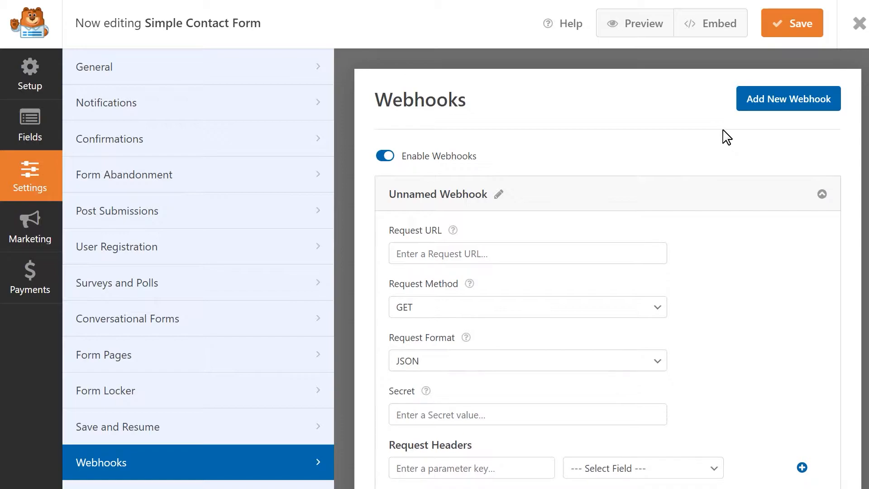
mouse_move(660, 239)
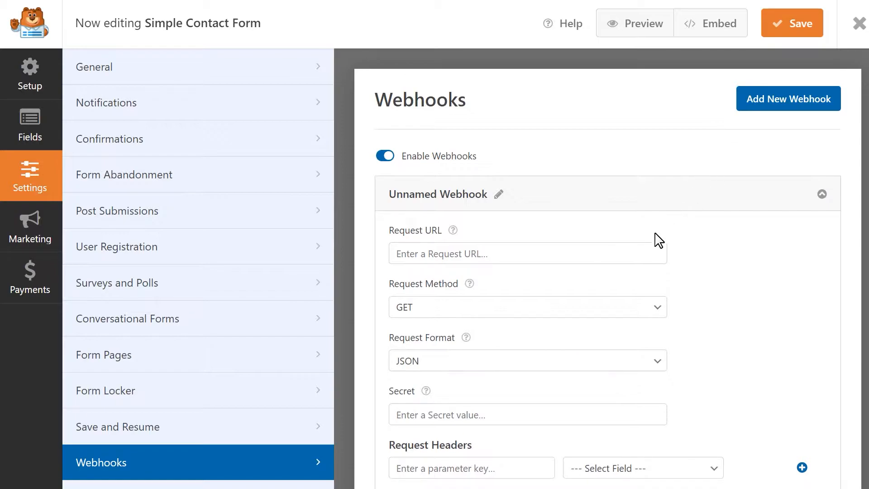
Step: Change the webhook's request method from GET to POST
left_click(527, 253)
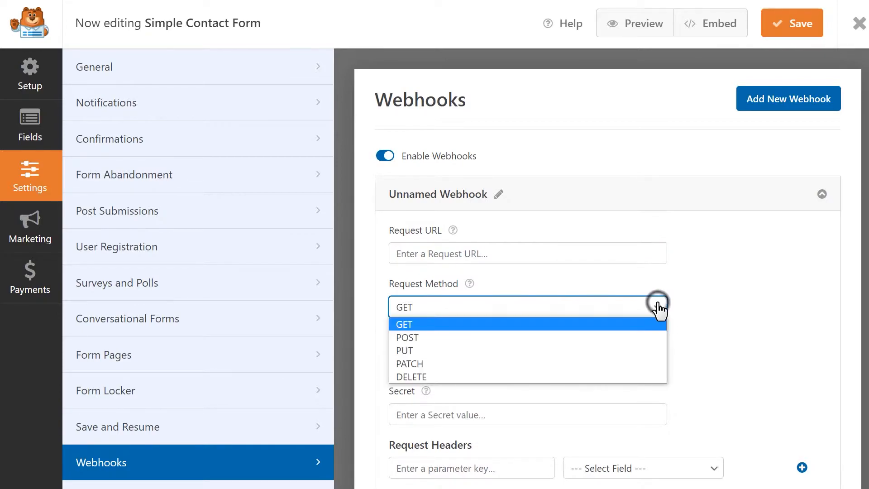
mouse_move(646, 348)
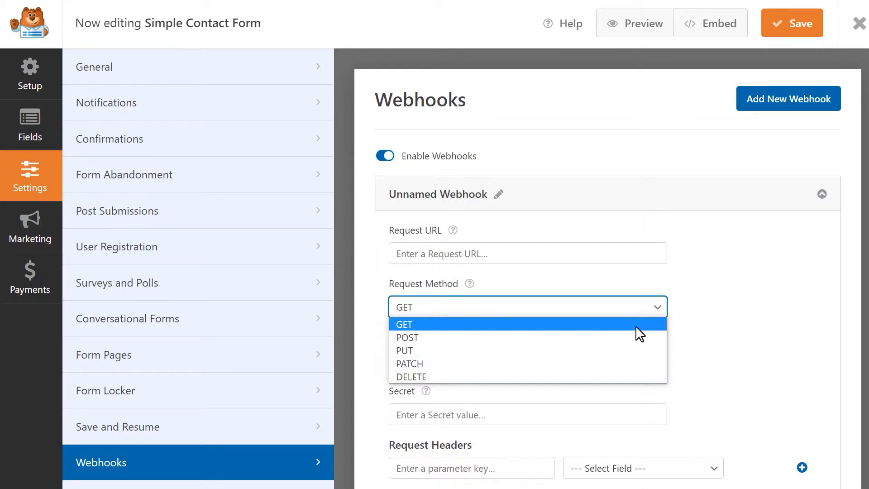
left_click(404, 324)
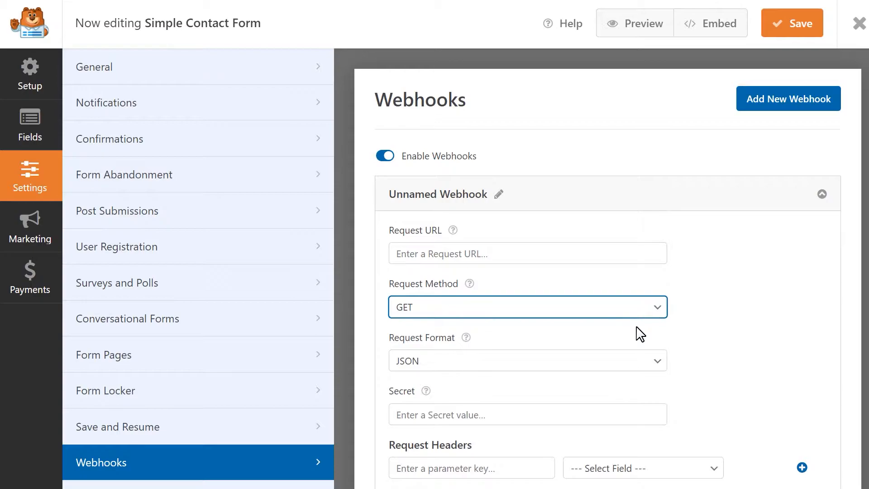
left_click(528, 307)
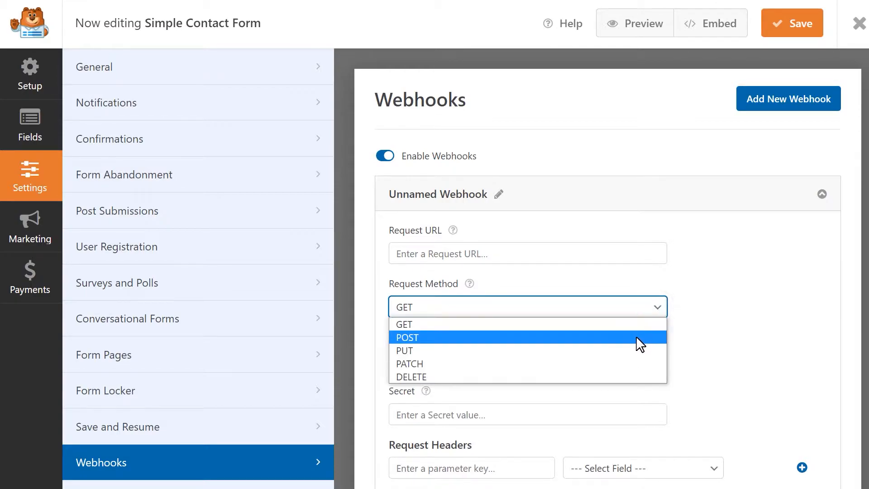
left_click(407, 337)
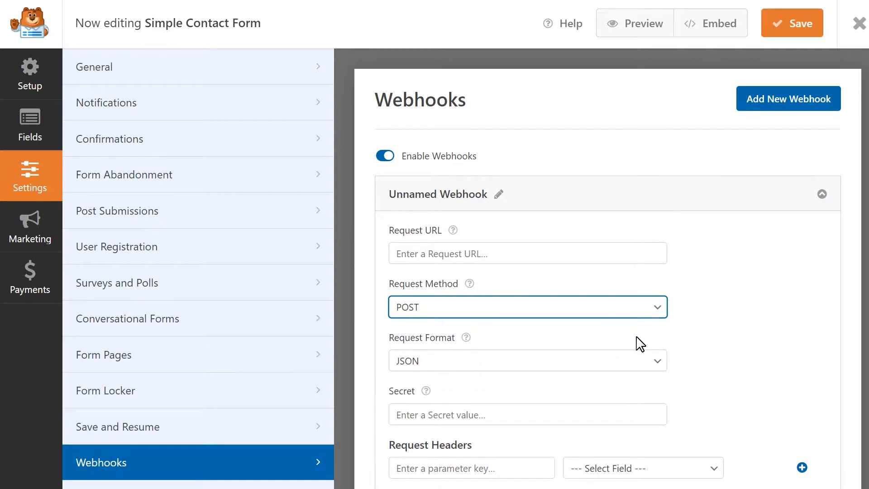
left_click(528, 307)
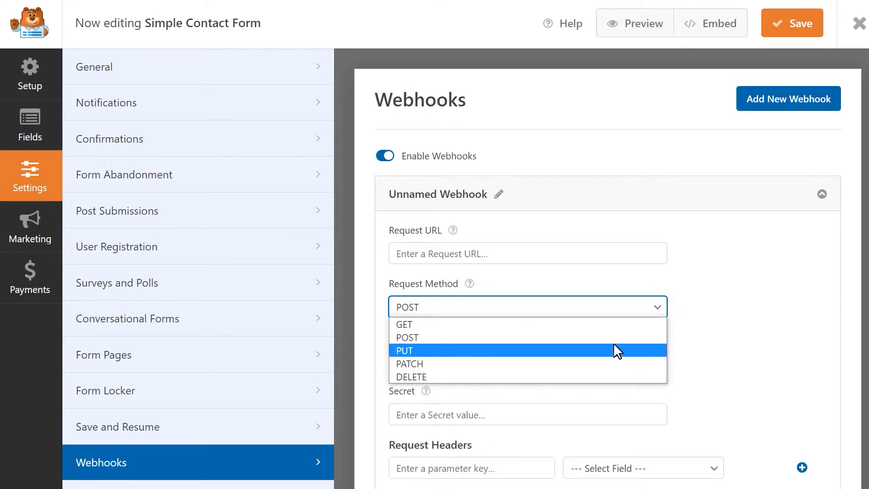
Step: Cycle the request method through PUT and DELETE, then set it back to GET
left_click(405, 351)
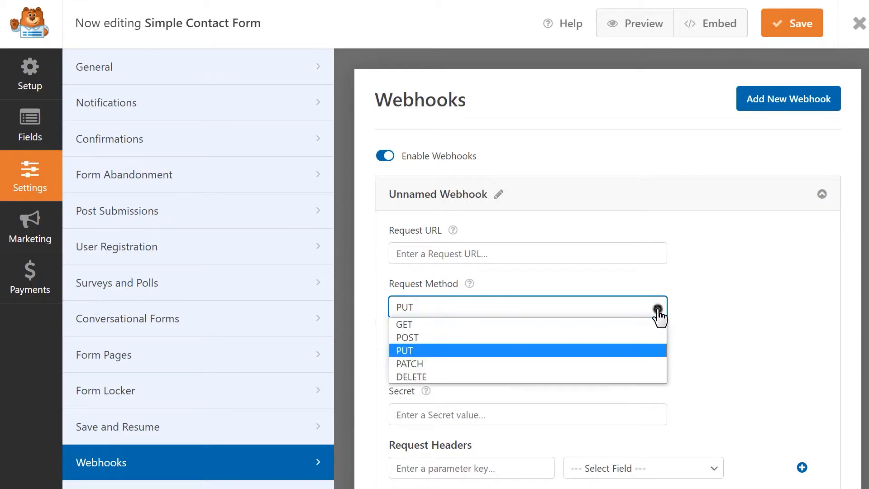
left_click(409, 364)
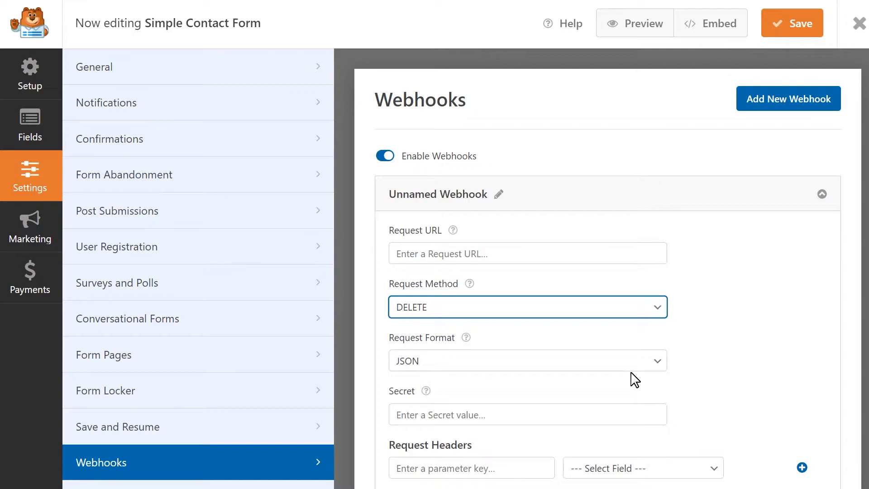
left_click(528, 307)
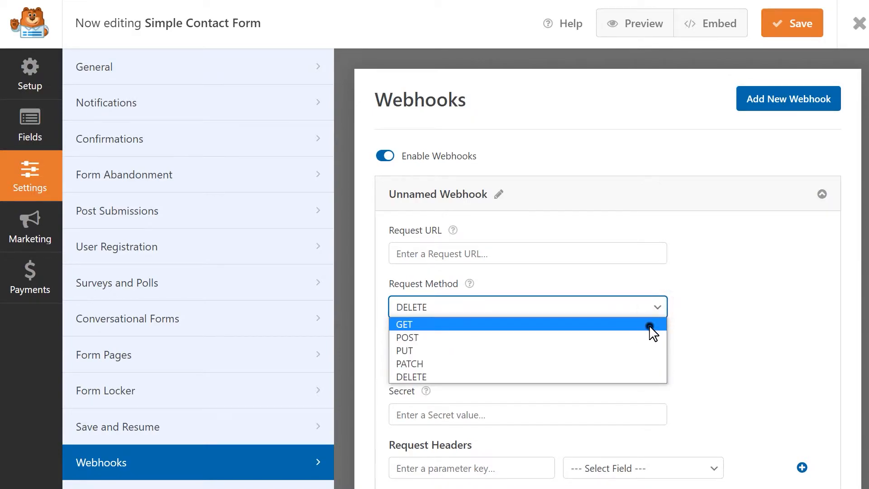
left_click(404, 325)
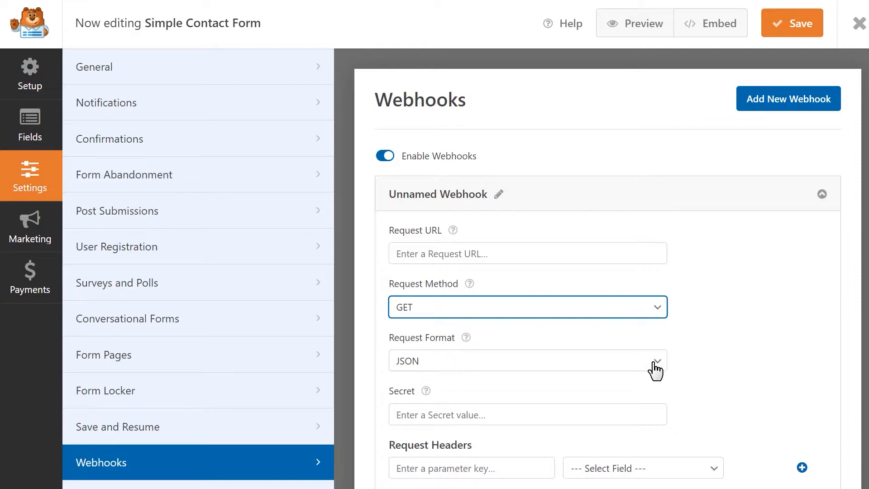
left_click(657, 361)
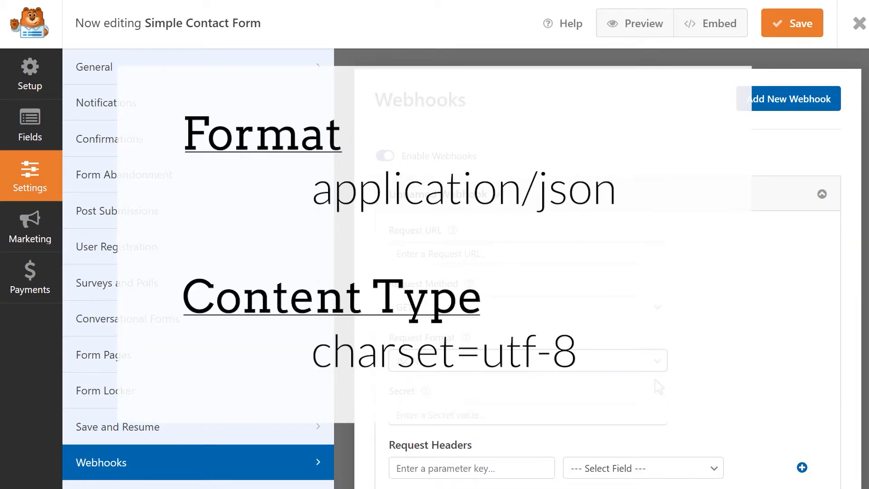
left_click(528, 360)
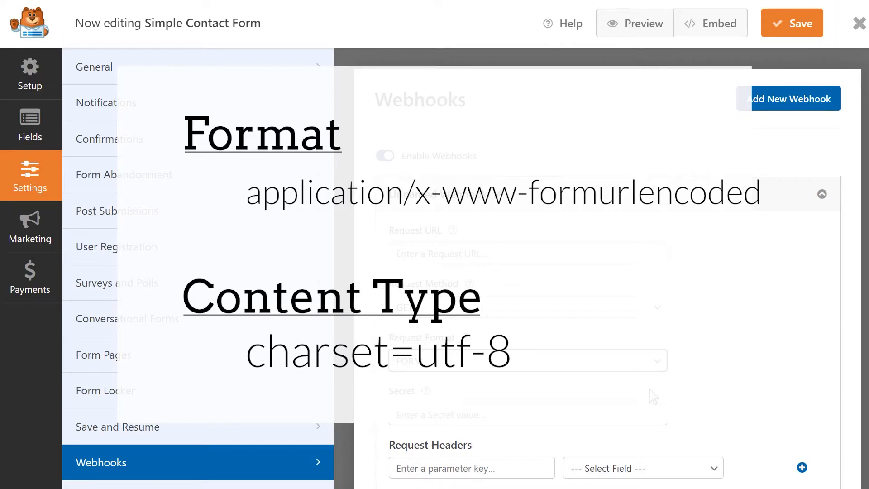
left_click(528, 361)
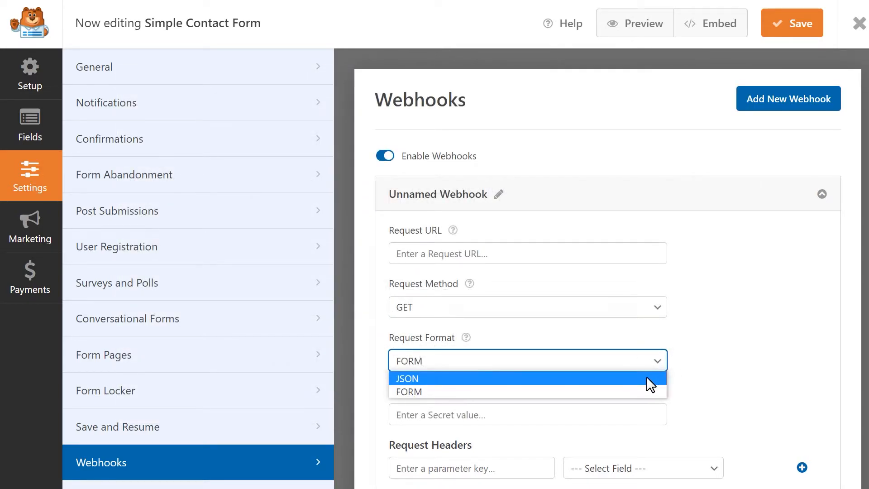
left_click(406, 378)
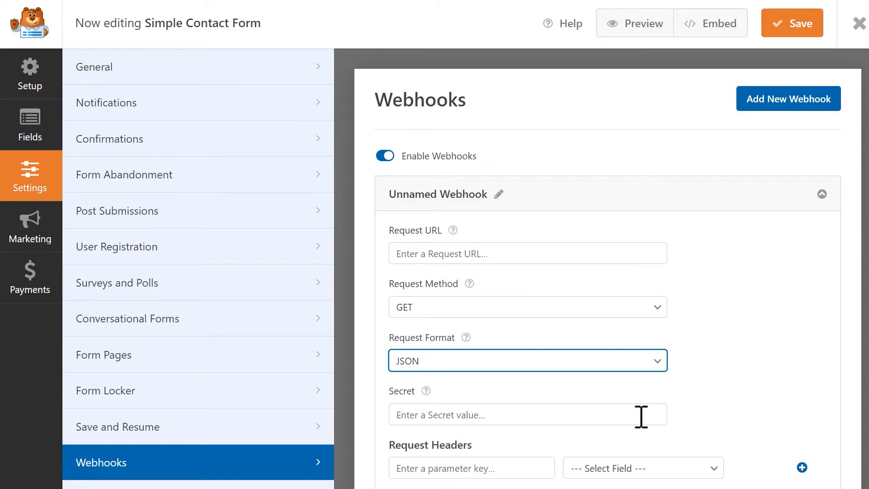
left_click(528, 415)
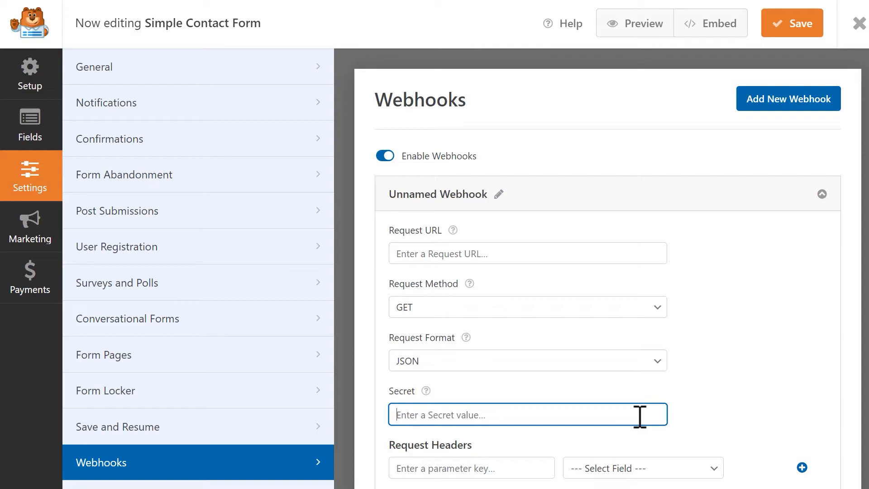
mouse_move(688, 432)
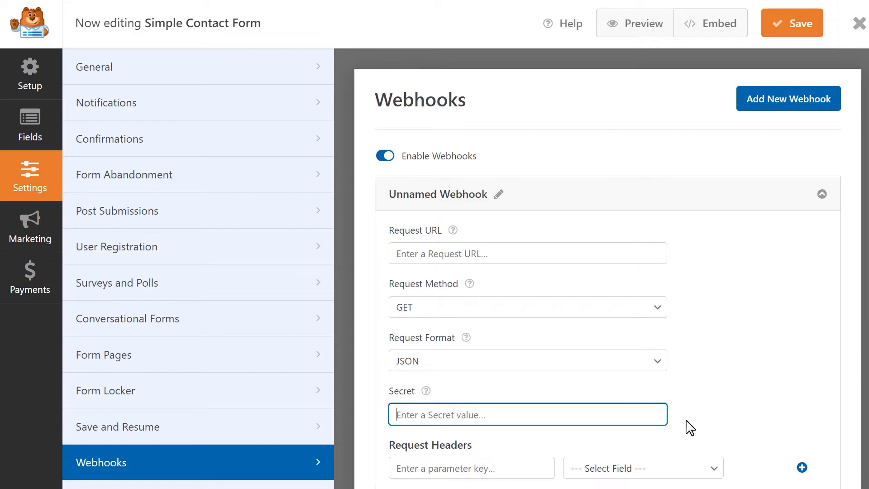
scroll("down", 3)
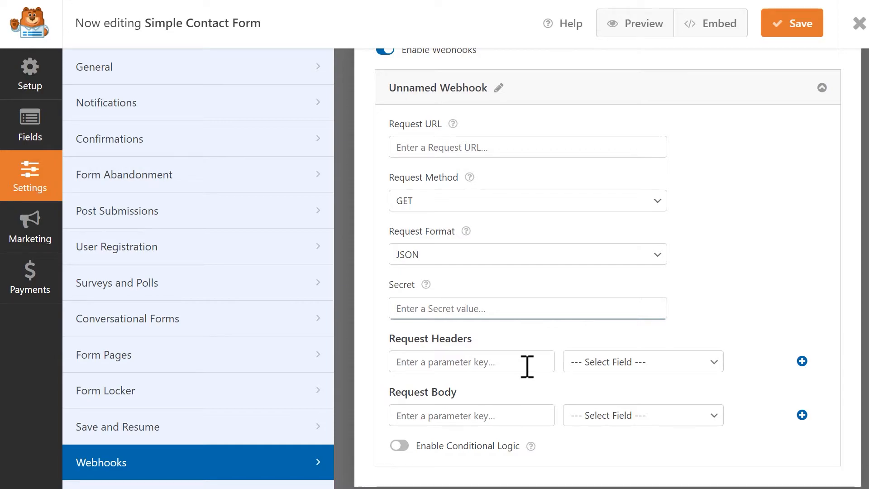
mouse_move(535, 415)
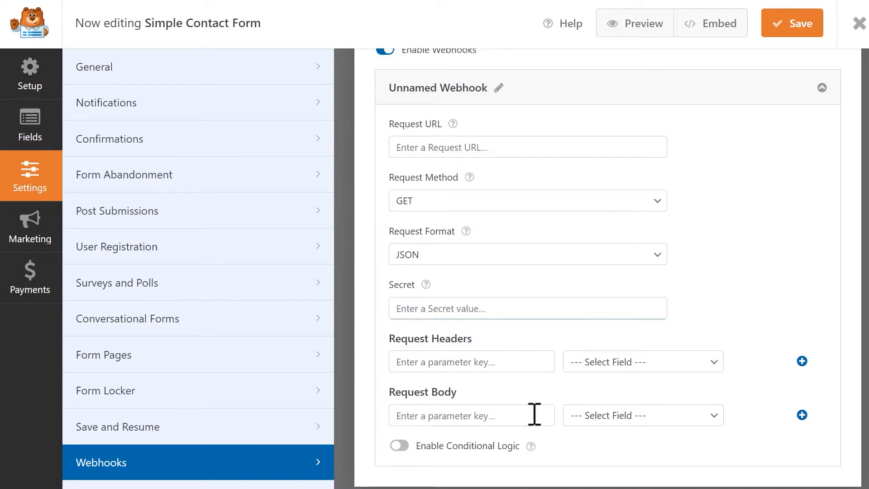
left_click(472, 415)
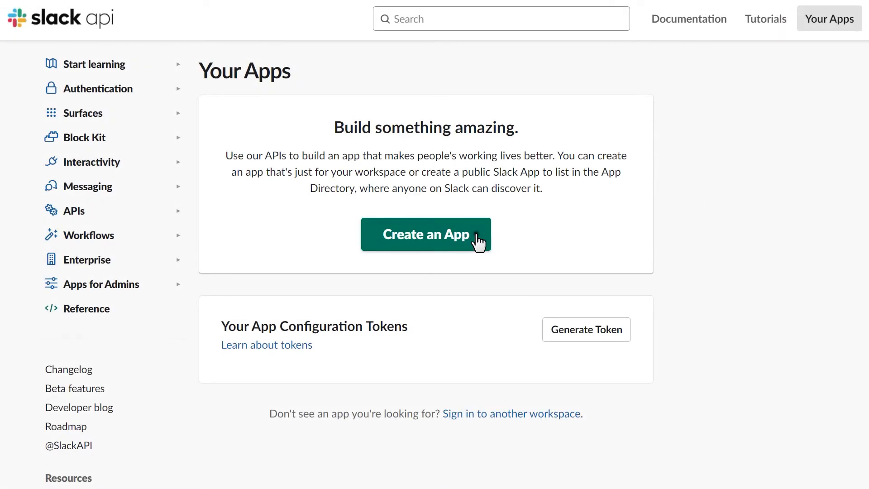
Step: Create a Slack app from scratch named 'Sullie's Webhook' in the chosen workspace
left_click(426, 234)
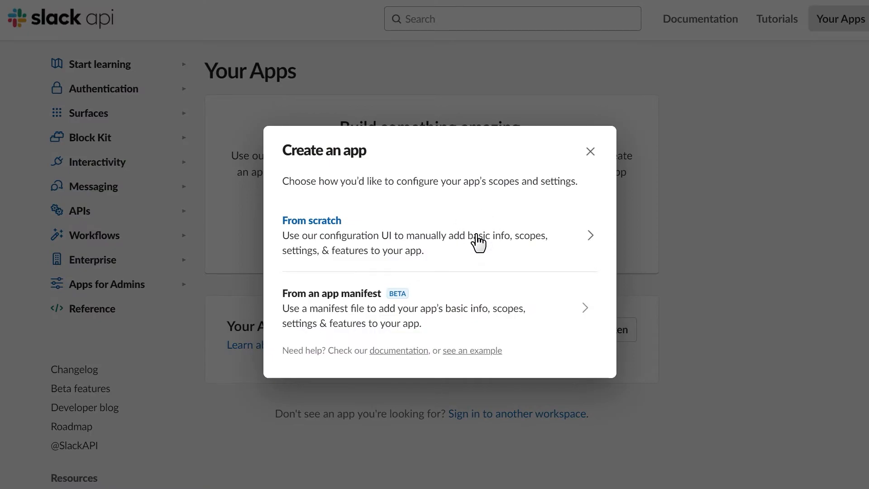
mouse_move(473, 271)
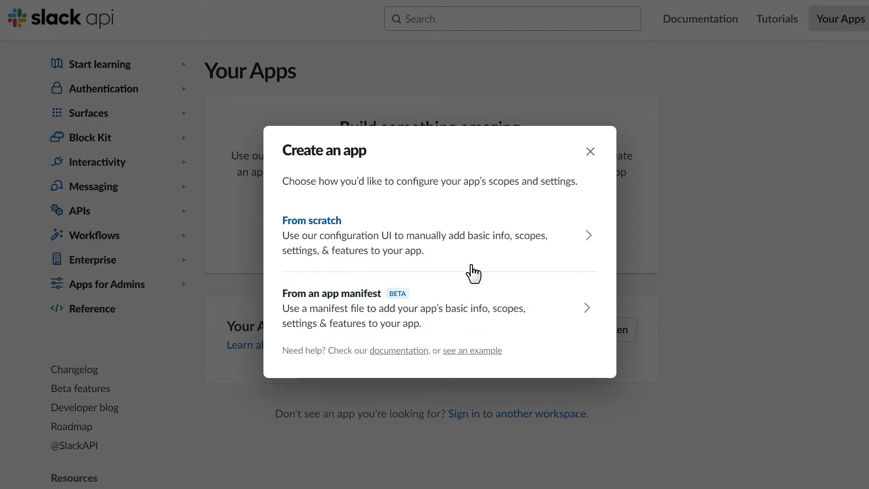
mouse_move(478, 239)
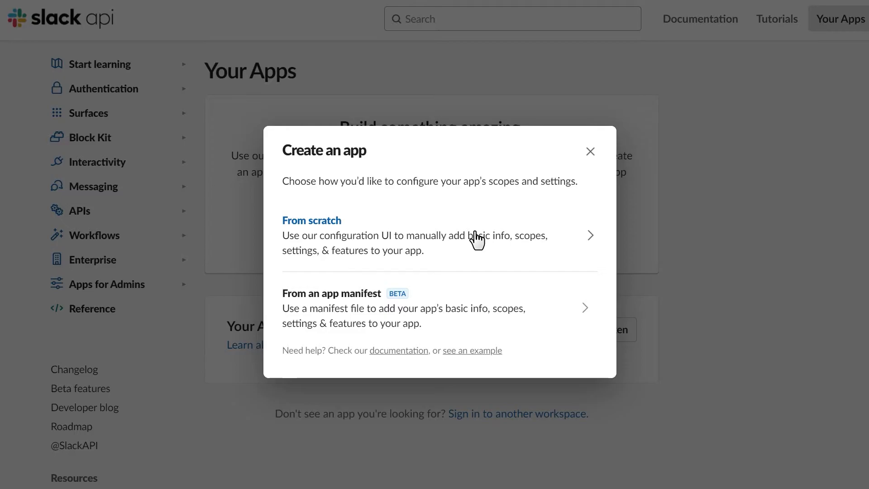
left_click(311, 220)
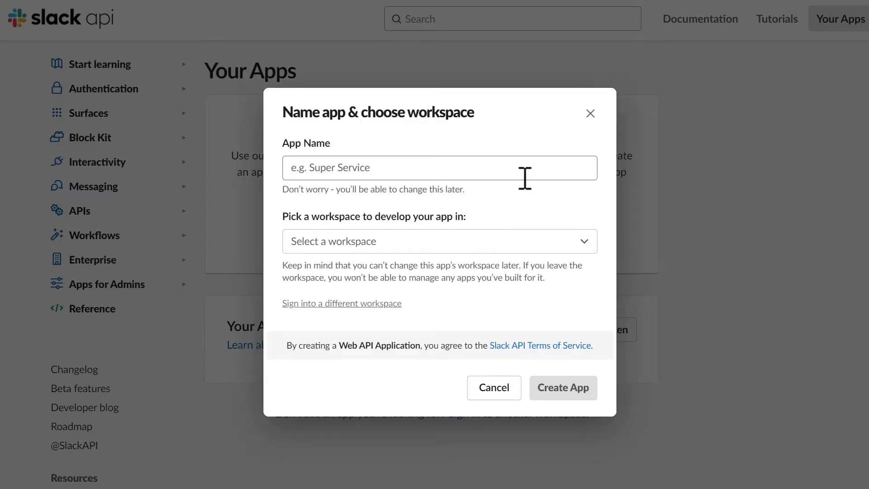
type("S")
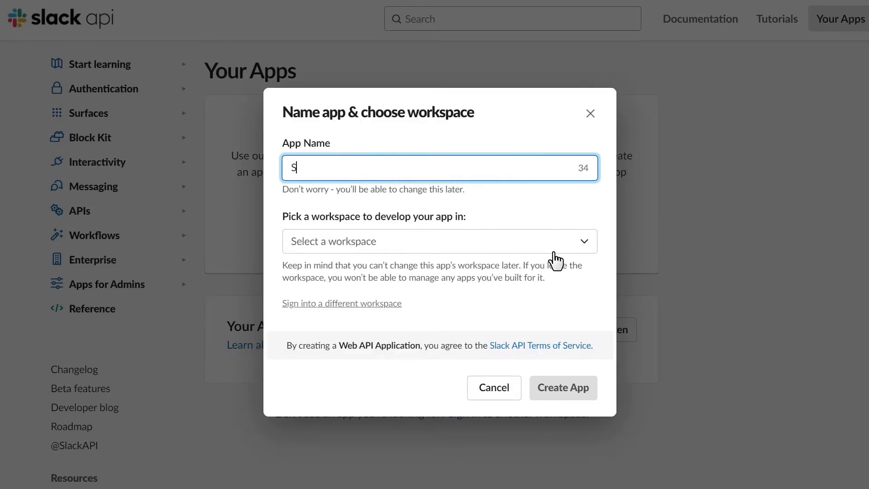
type("ullie's Webhook")
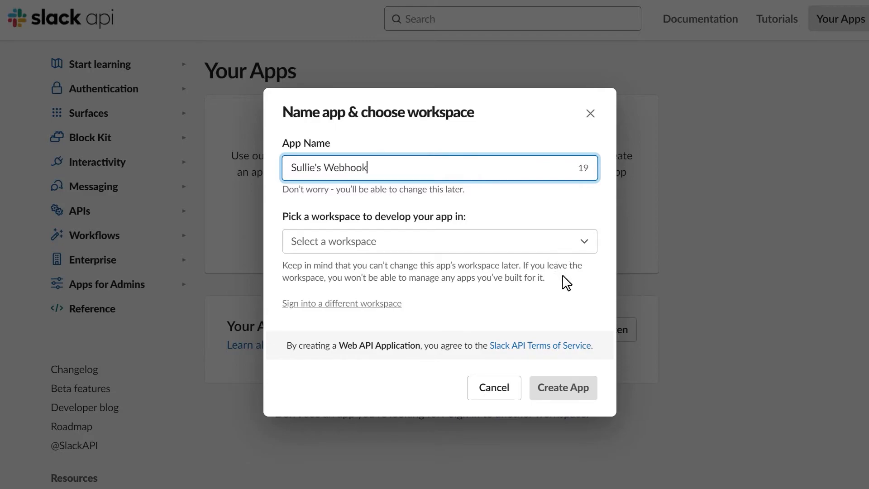
left_click(440, 241)
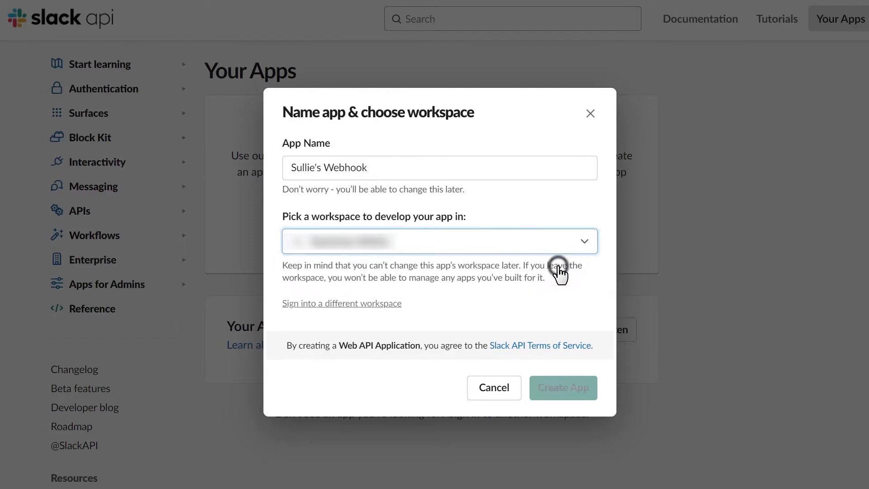
left_click(563, 387)
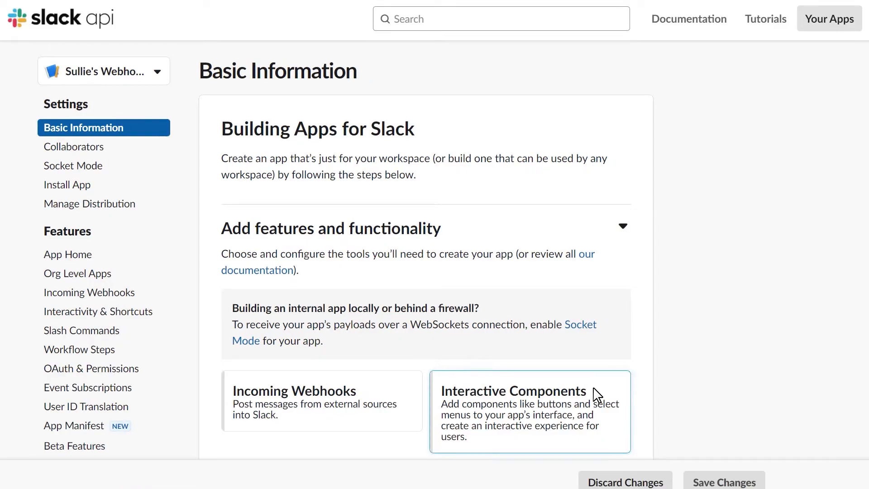
mouse_move(676, 355)
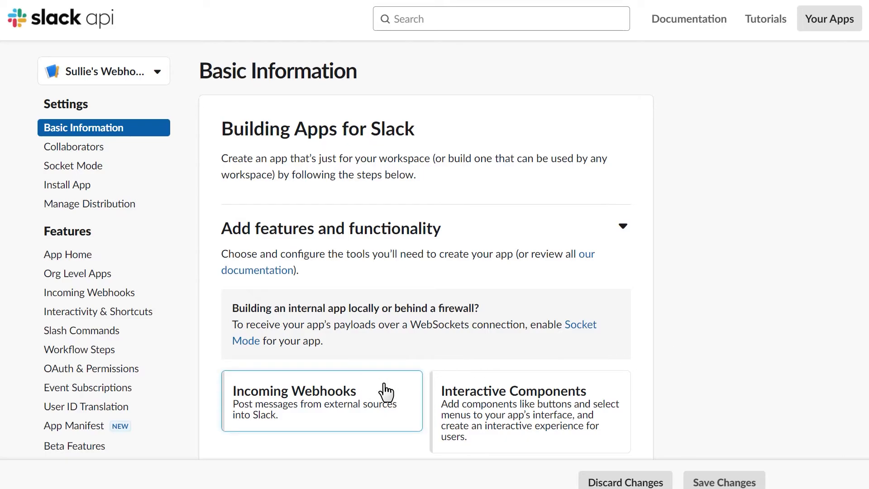
Step: Switch Activate Incoming Webhooks to On for the Sullie's Webhook app
left_click(316, 401)
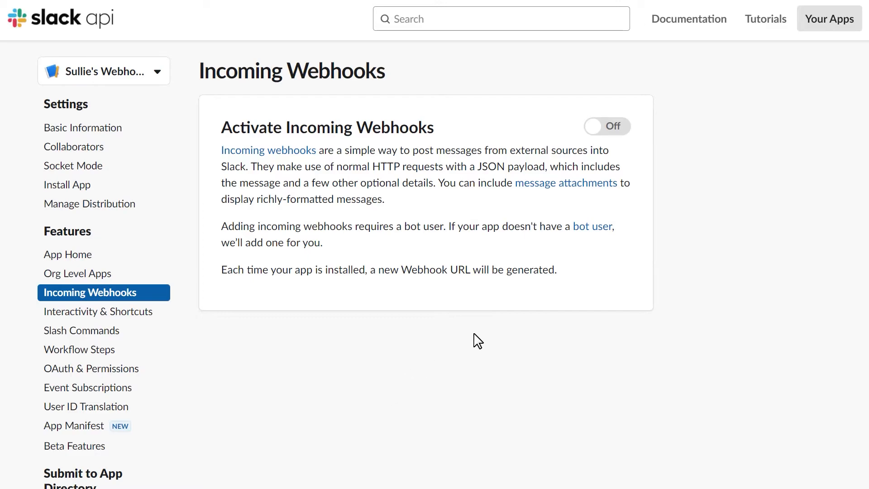
mouse_move(587, 124)
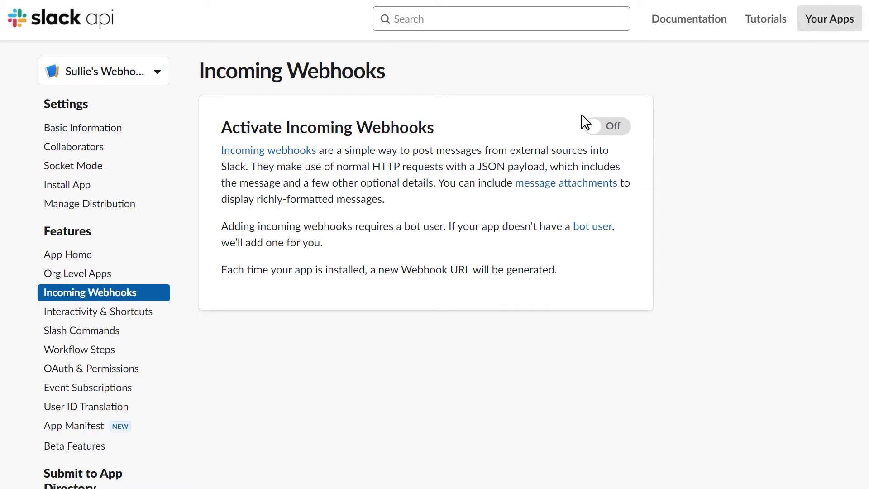
left_click(607, 125)
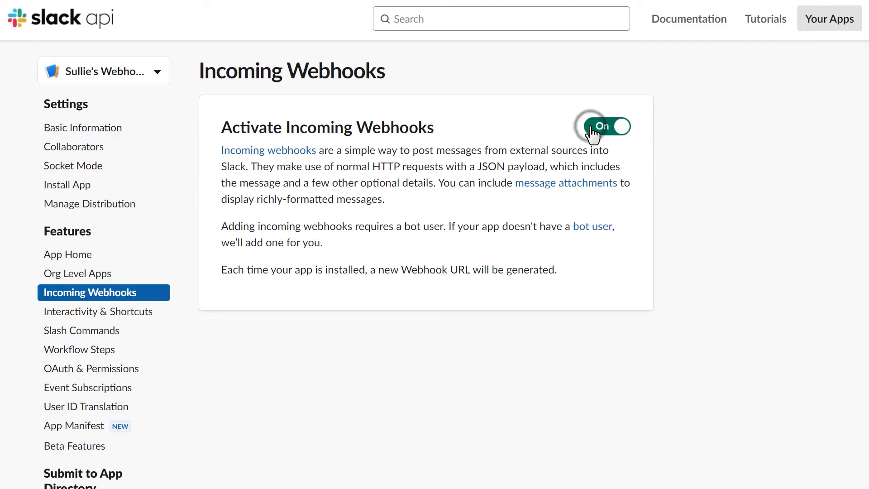
left_click(607, 126)
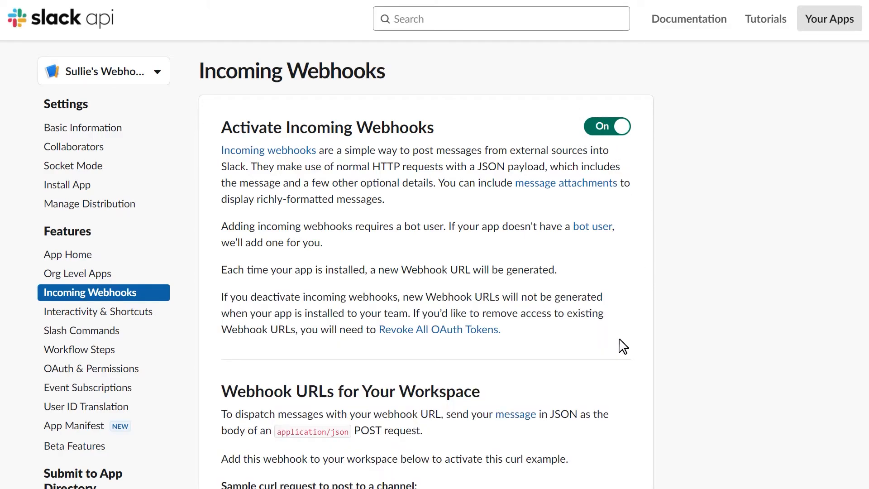
scroll("down", 3)
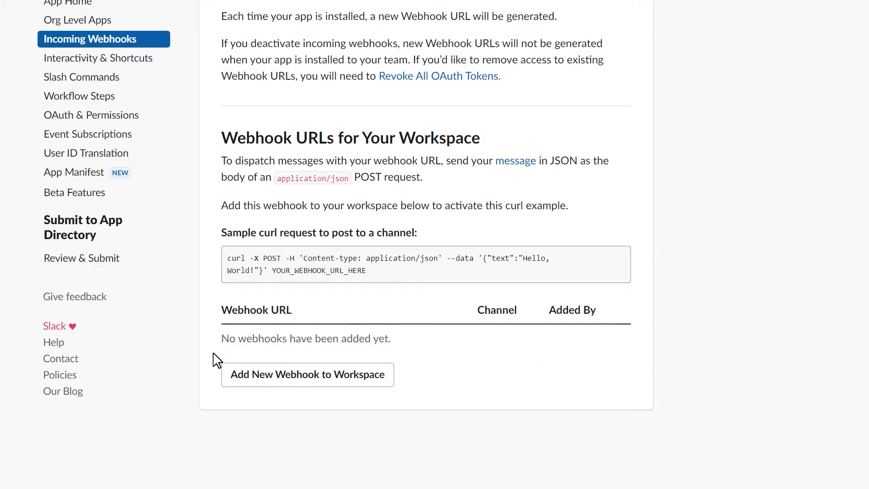
mouse_move(404, 395)
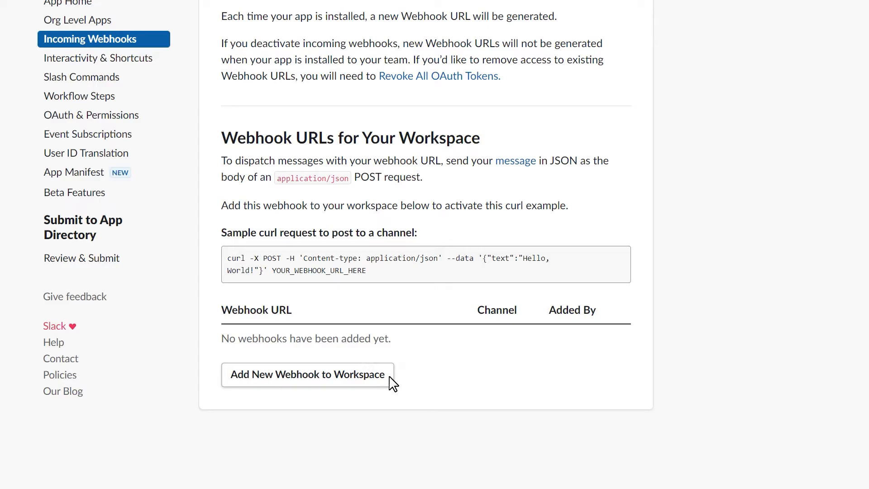
Step: Add a new webhook to the workspace, allowing the app to post to a channel so a webhook URL is generated
left_click(307, 375)
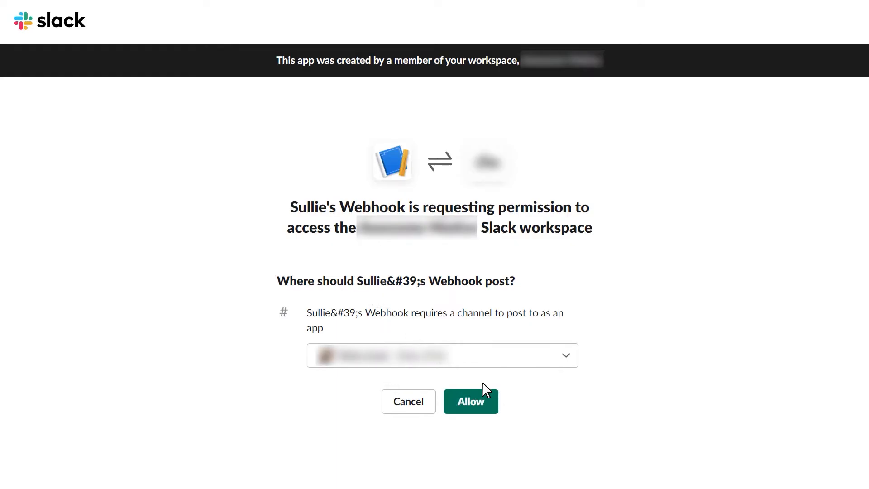
left_click(471, 402)
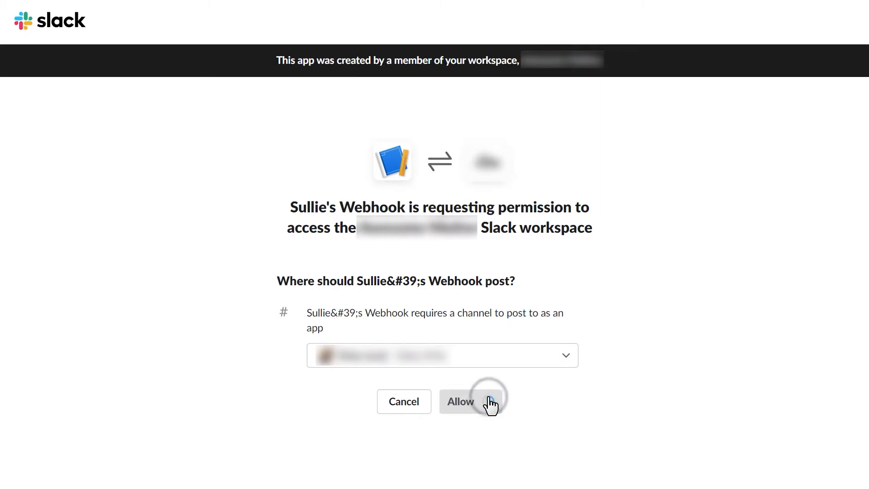
left_click(473, 402)
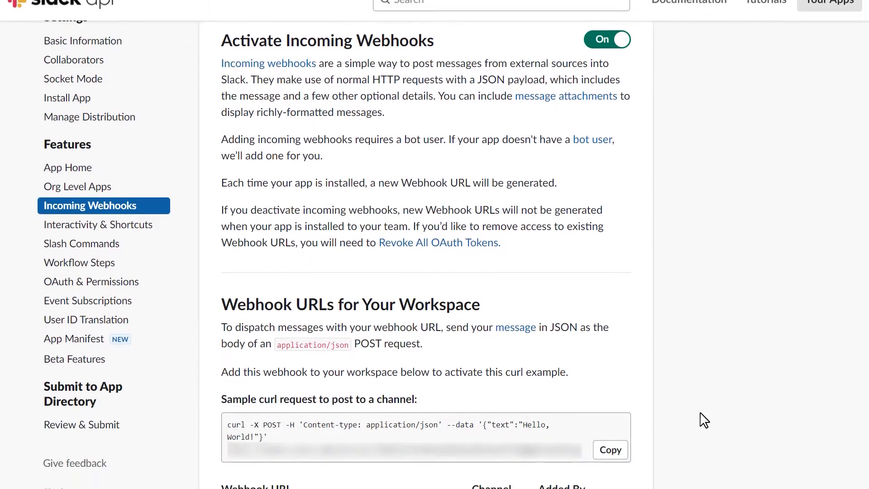
scroll("down", 3)
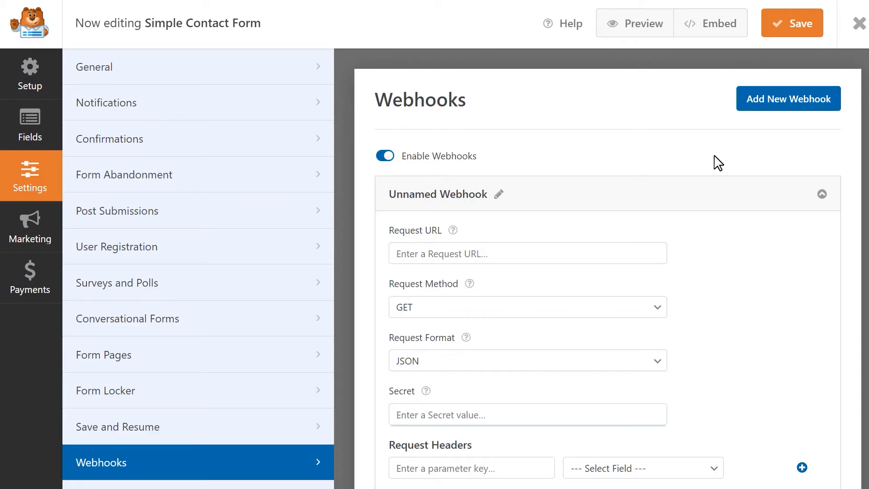
Step: Enter the Slack webhook URL as the Request URL and set the method to POST, format left JSON
left_click(527, 254)
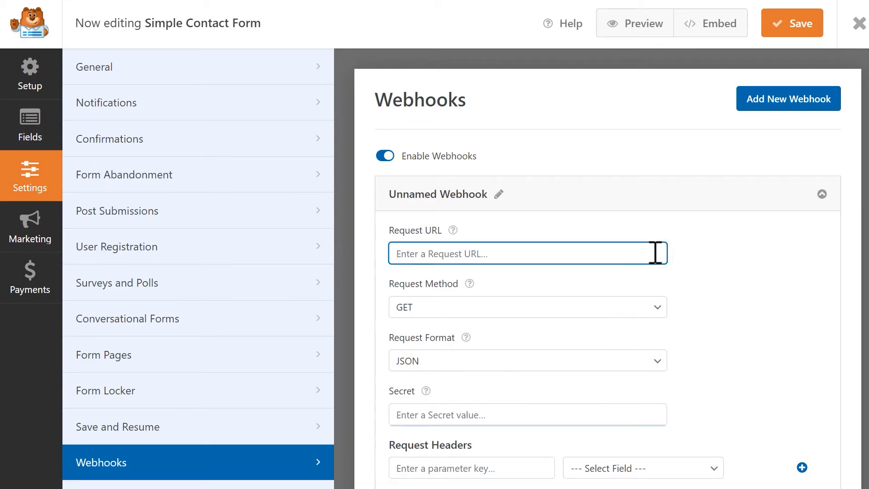
type("https://example.com/webhook")
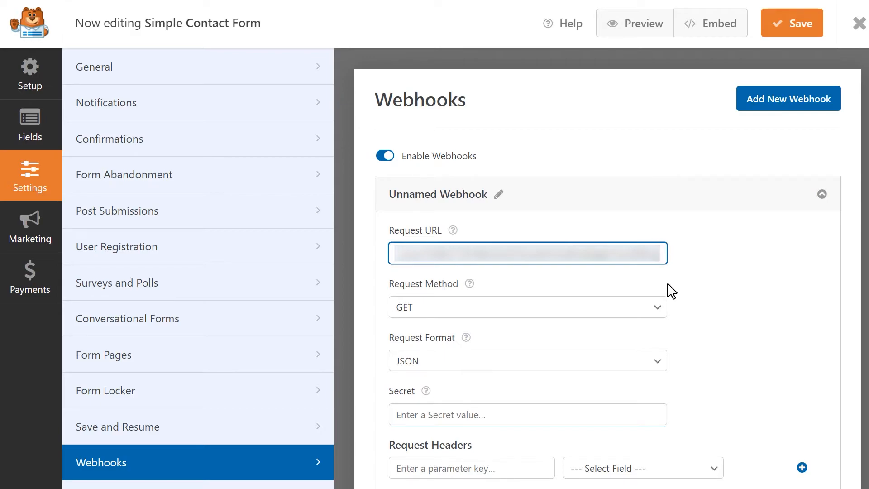
left_click(528, 307)
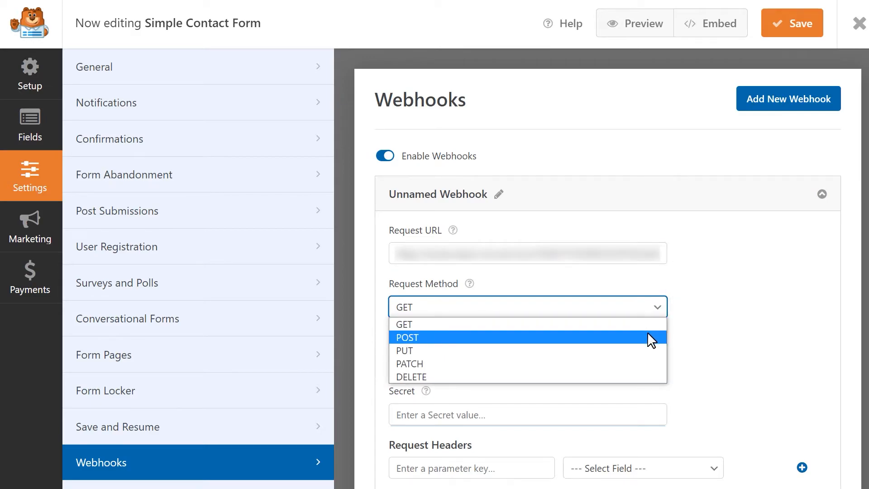
left_click(408, 337)
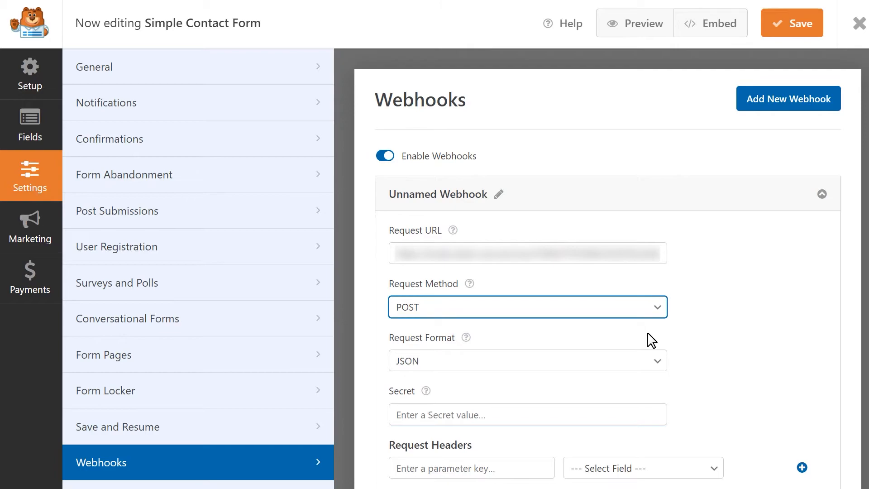
mouse_move(508, 364)
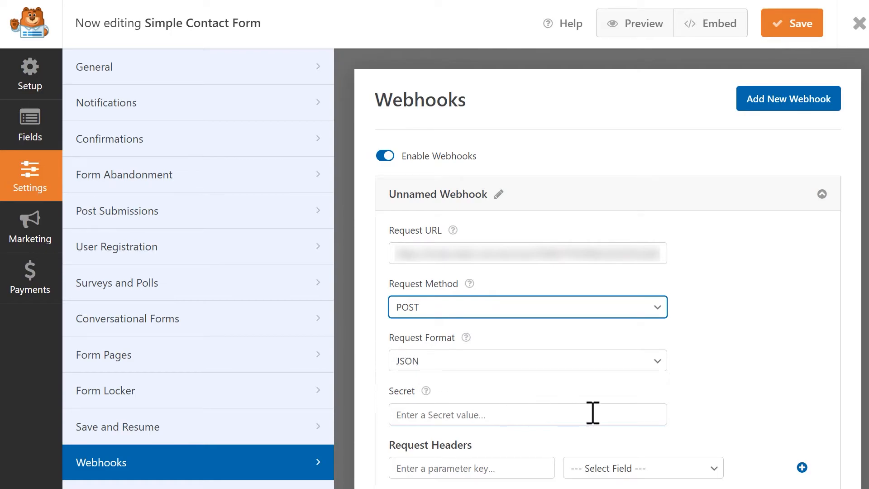
left_click(528, 414)
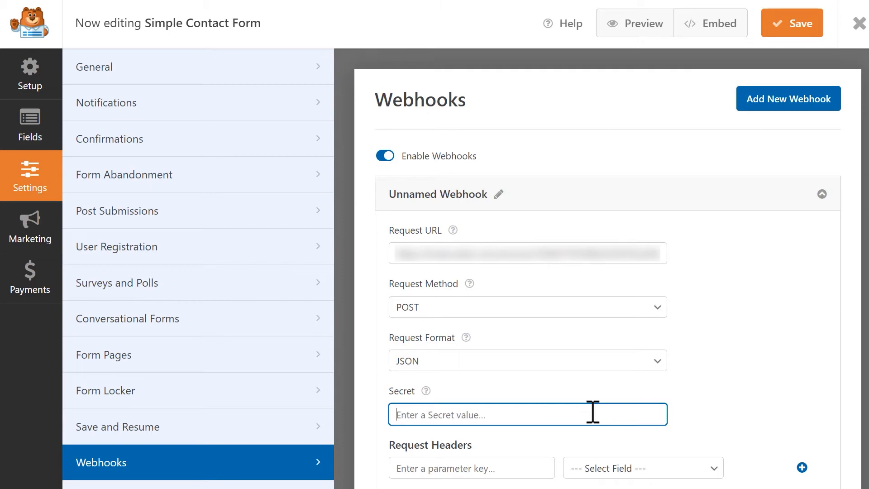
left_click(472, 468)
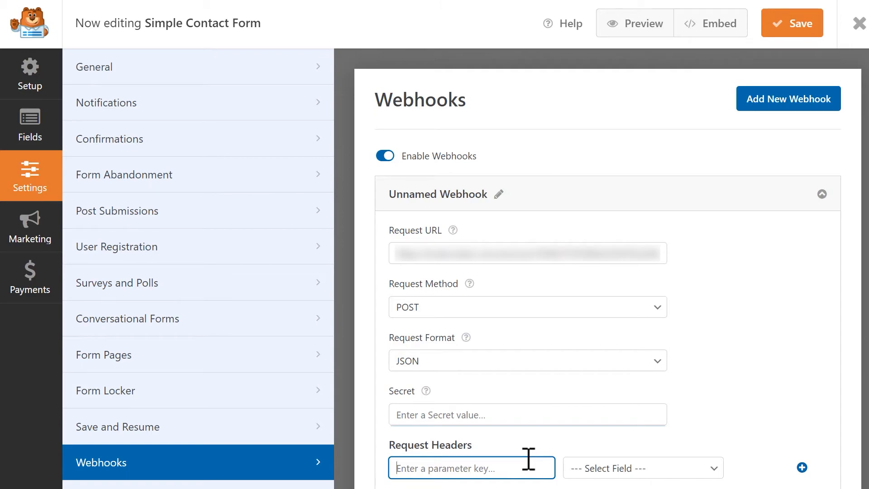
Step: Map a Request Body key 'text' to the Comment or Message field and add the parameter row
scroll("down", 3)
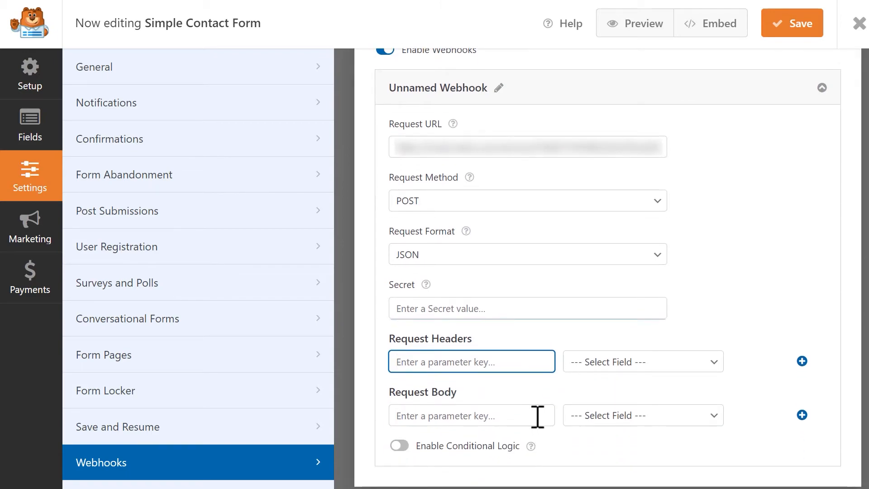
left_click(471, 415)
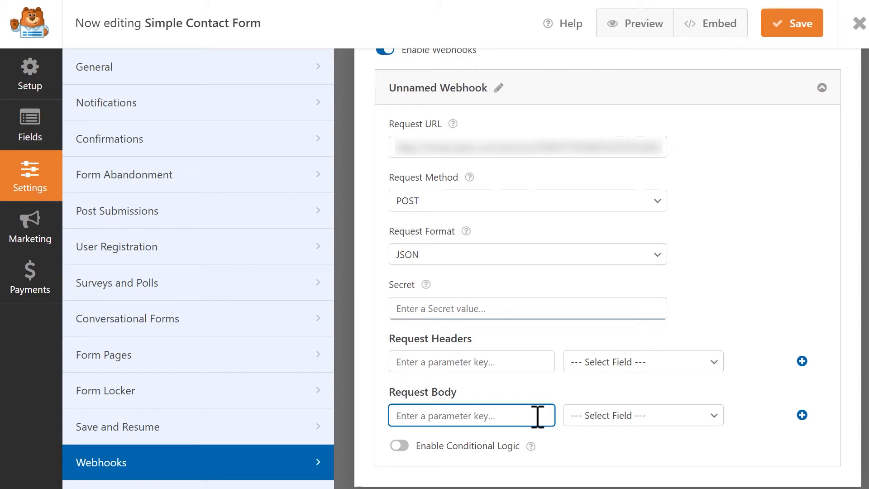
type("text")
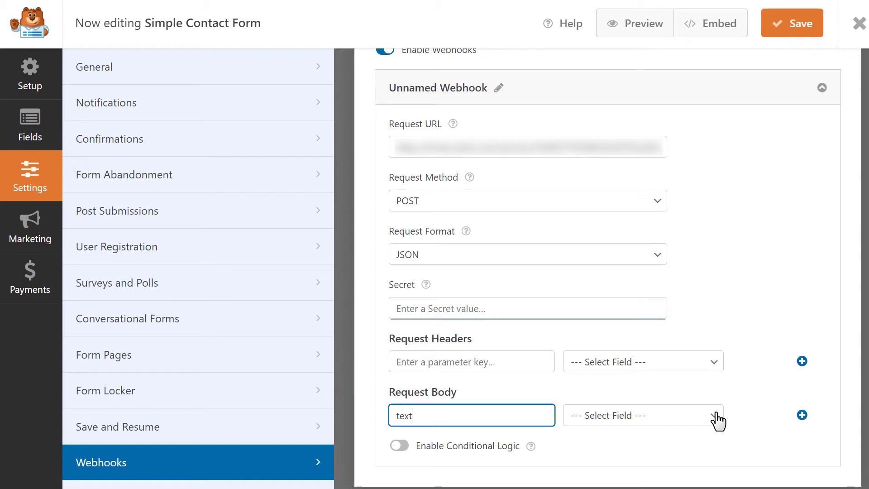
left_click(643, 415)
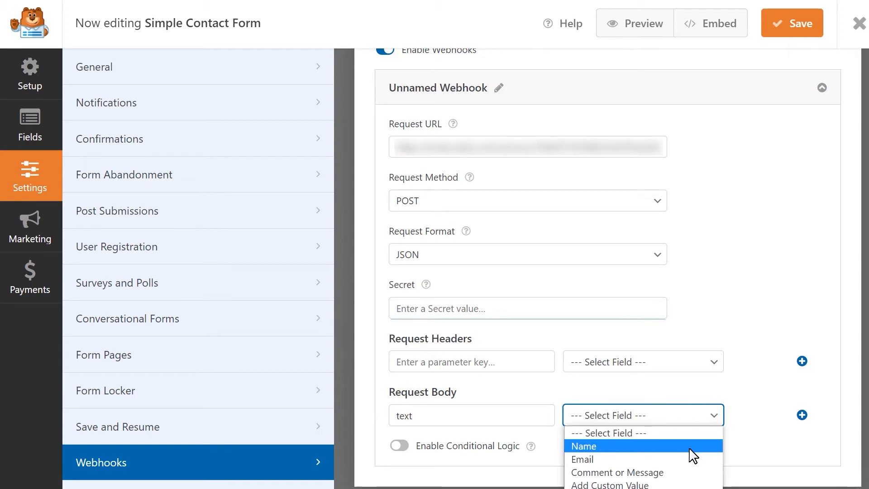
mouse_move(686, 476)
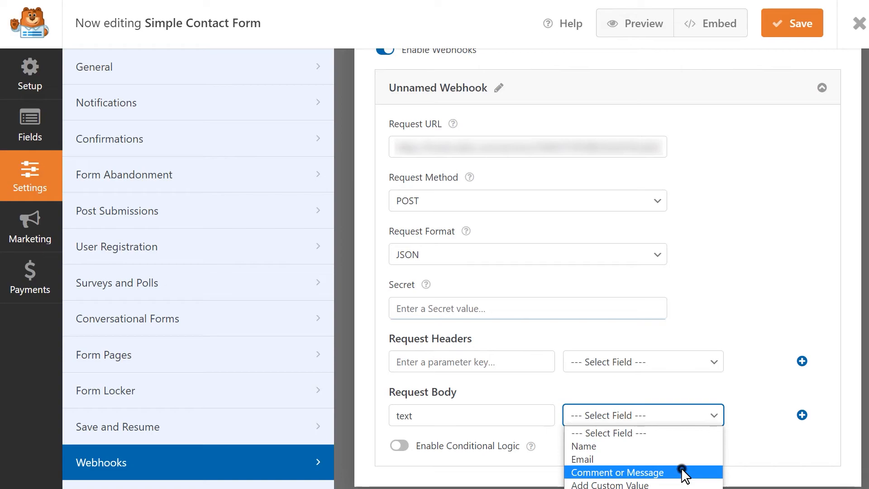
left_click(617, 472)
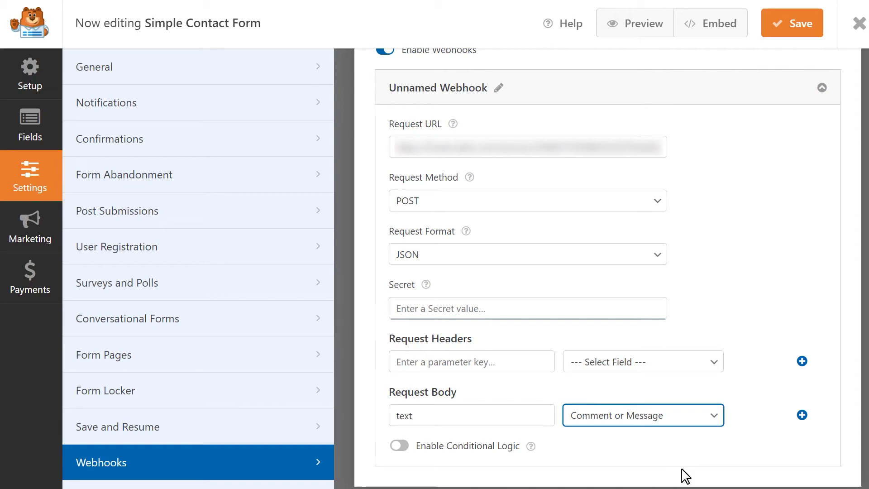
mouse_move(790, 442)
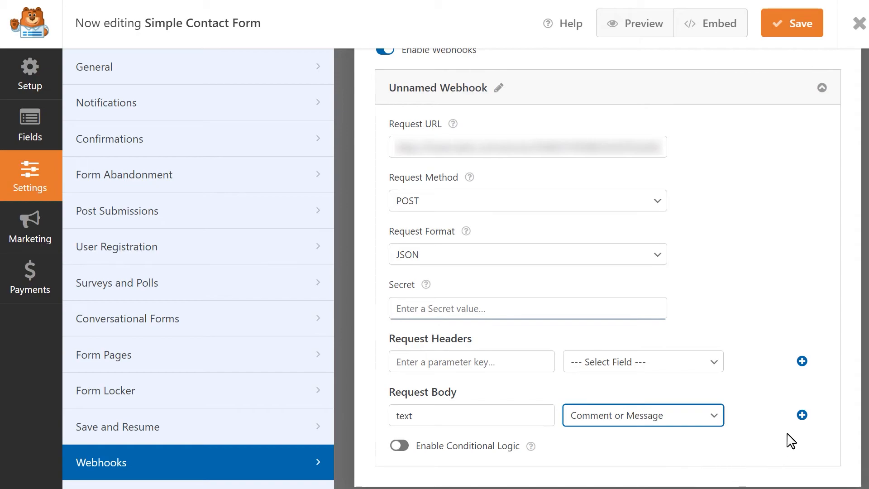
left_click(802, 414)
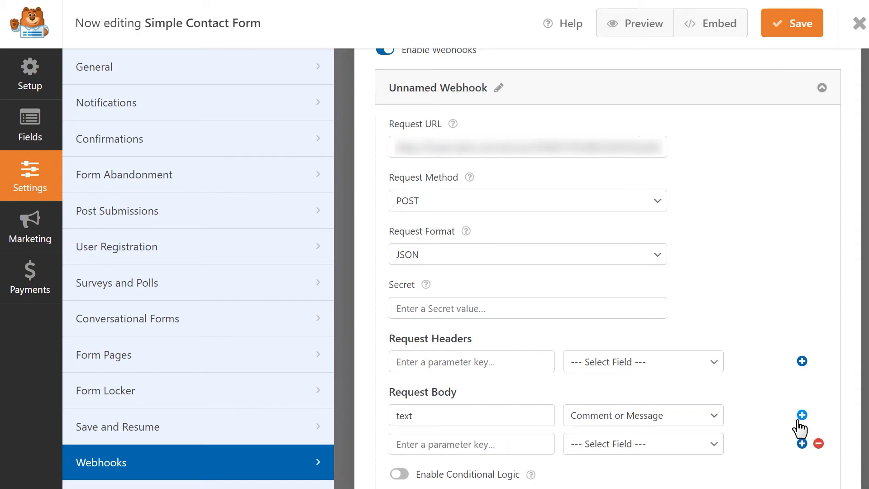
left_click(819, 443)
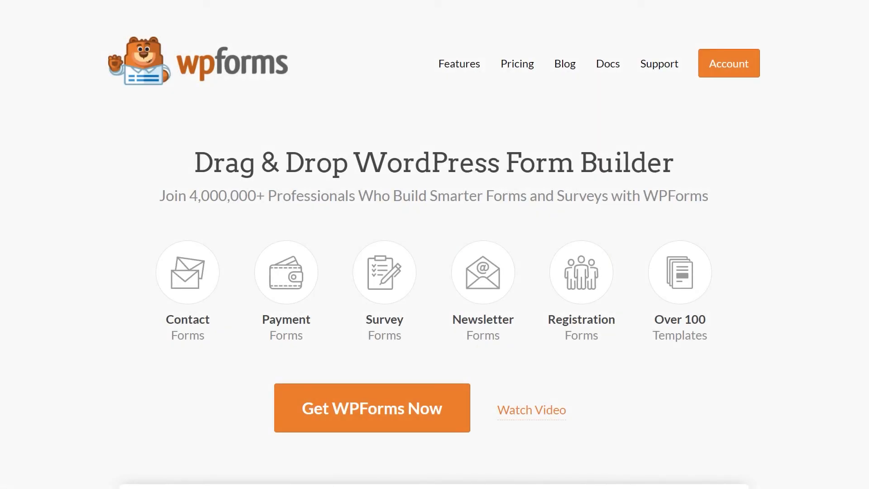
Step: From the wpforms.com Contact page, open the Submit a Support Ticket form
left_click(608, 63)
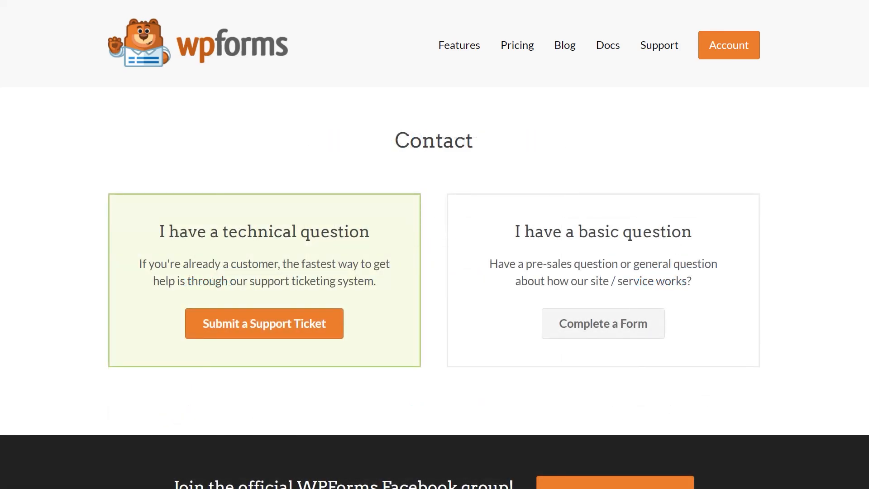
left_click(264, 324)
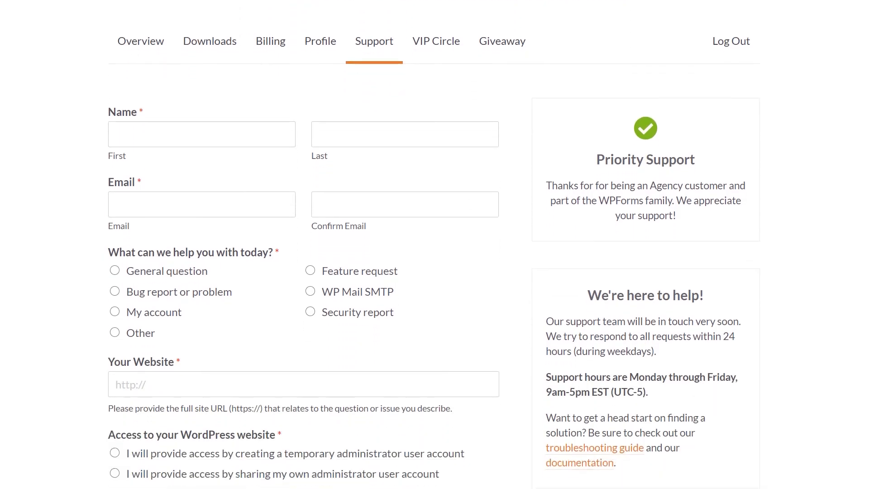